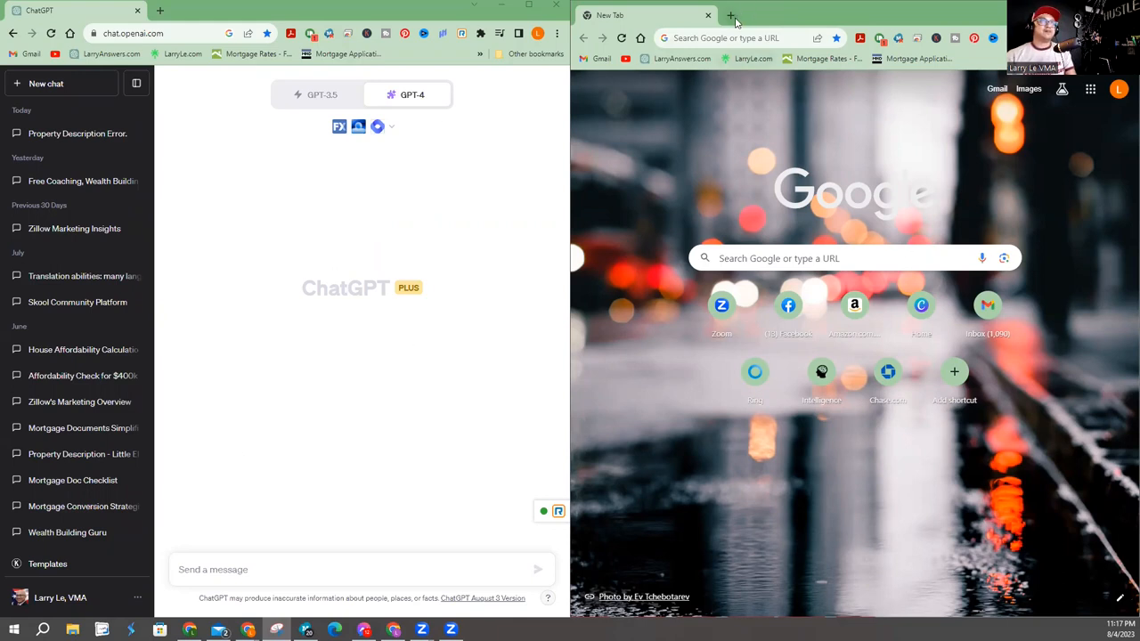
Step: Search Google for "homes for sale in downtown dallas" in a new tab
left_click(730, 15)
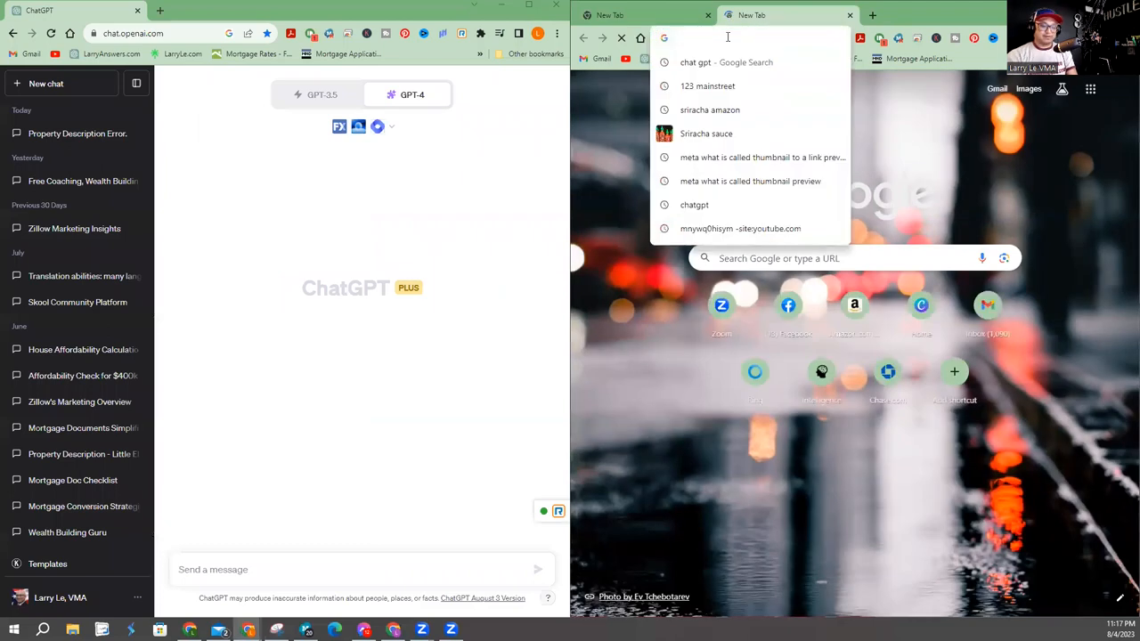
type("hotmail.com")
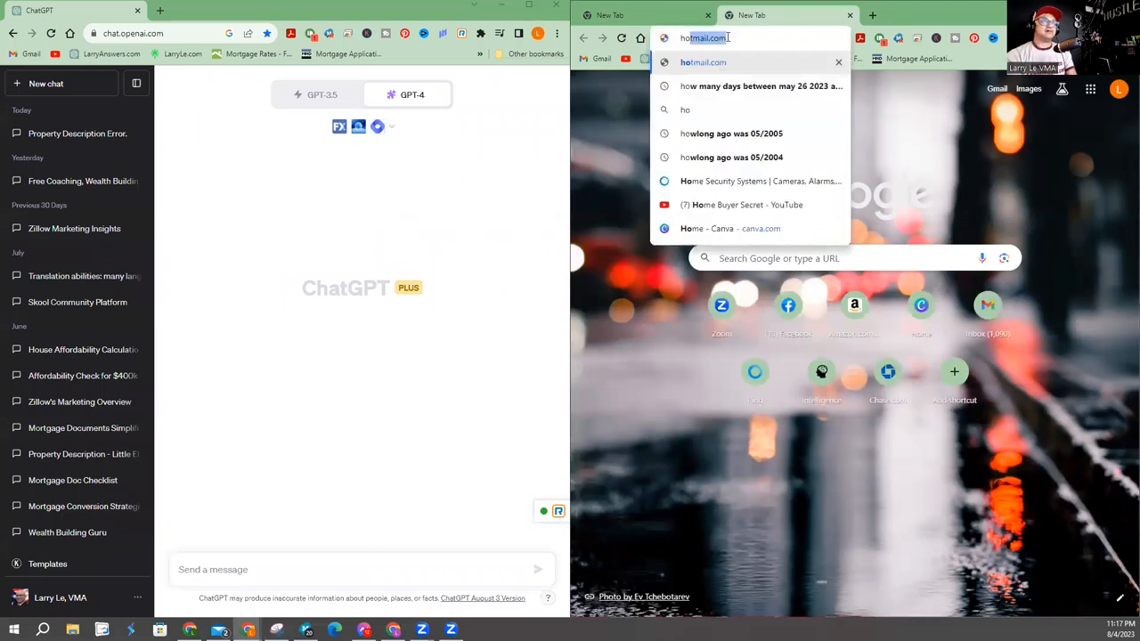
type("homes for sale in d")
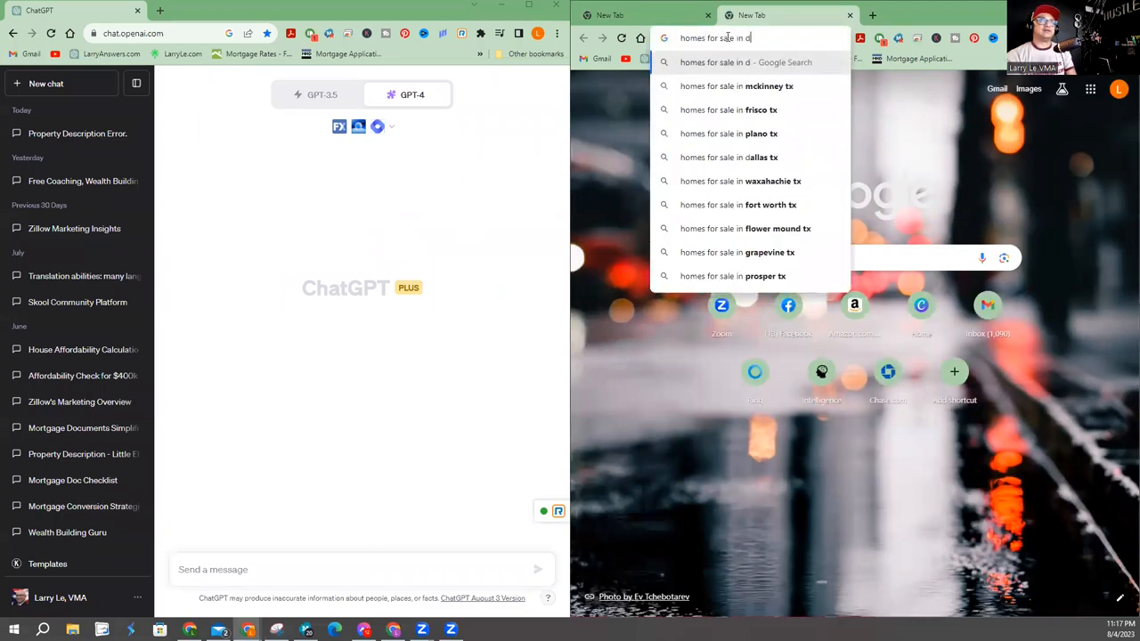
type("owntown dallas")
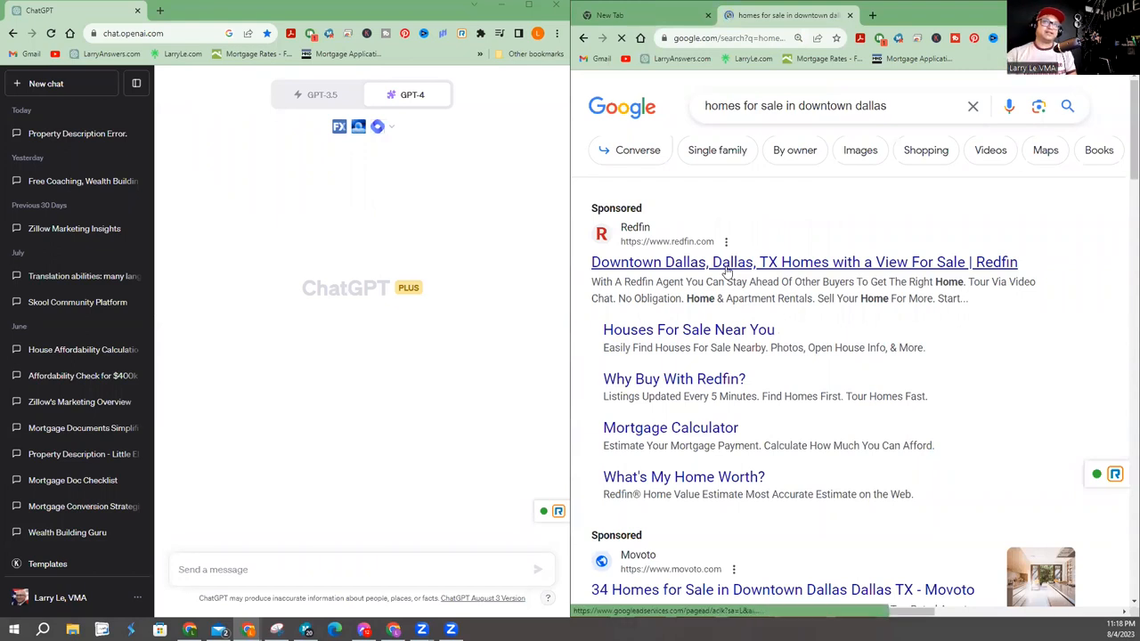
Step: Visit Redfin's downtown Dallas listings and the 1918 Olive St #302 condo, then return to the blank tab
left_click(805, 262)
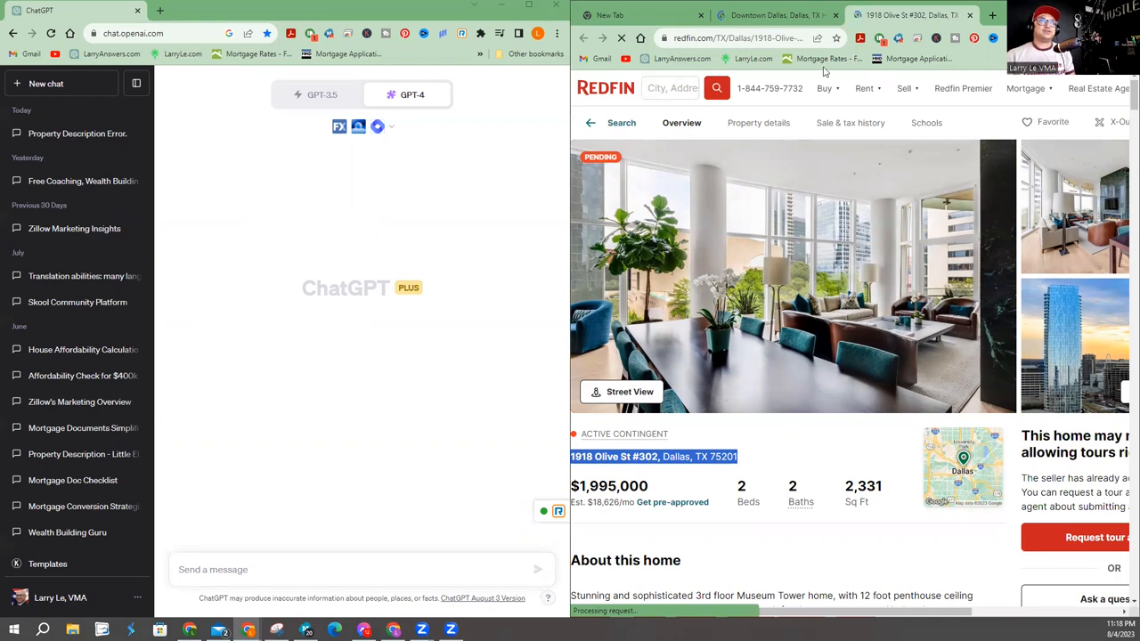
left_click(769, 14)
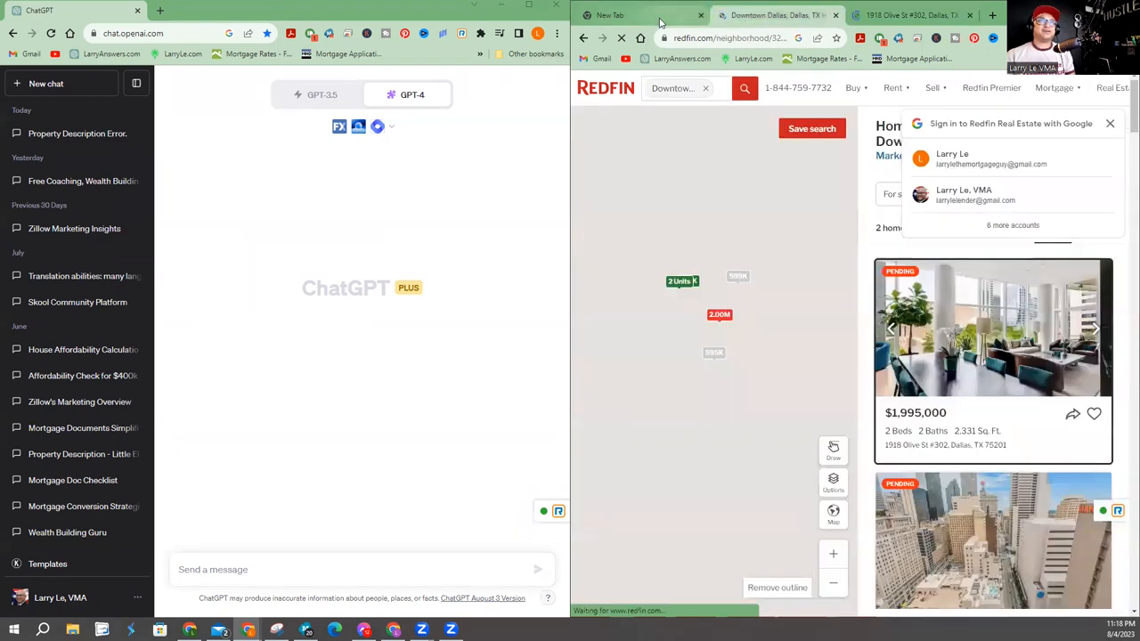
left_click(641, 14)
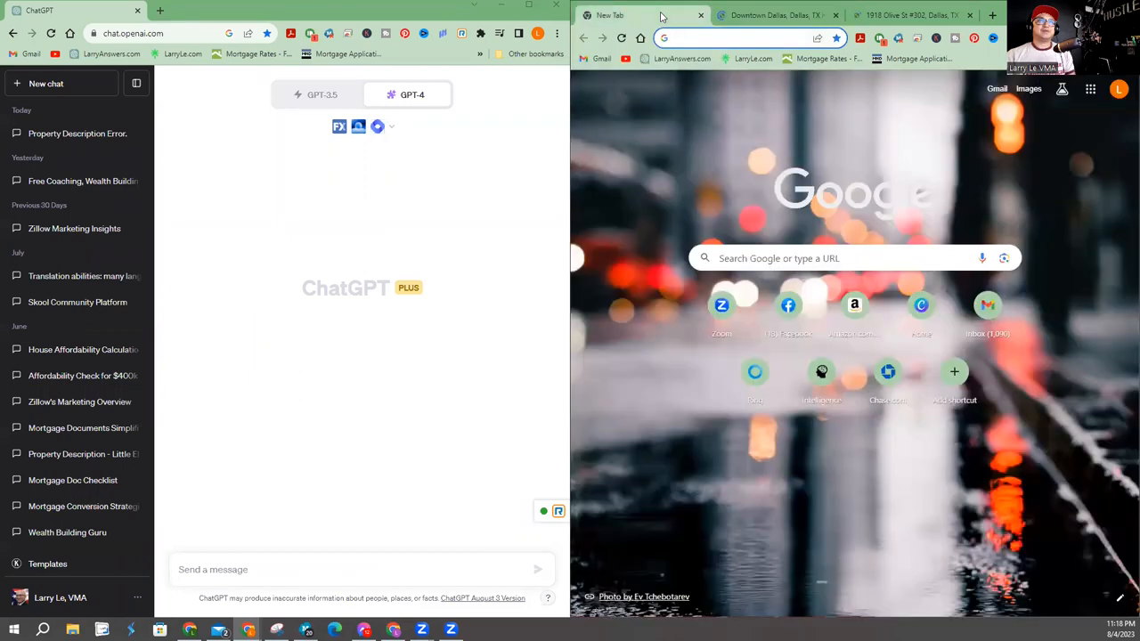
left_click(852, 258)
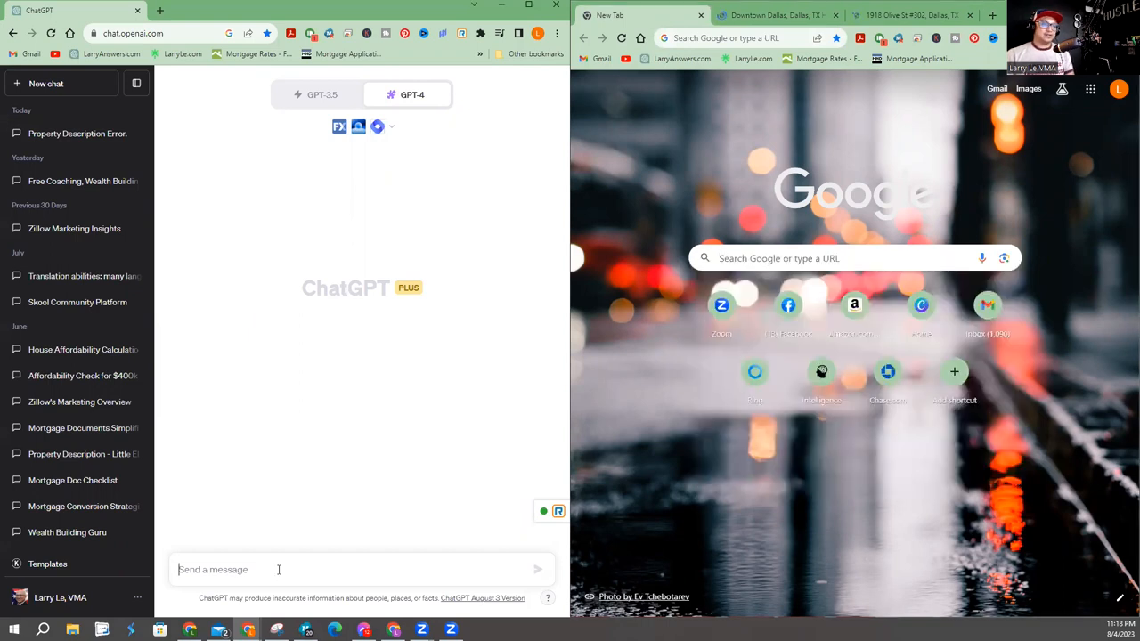
type("P")
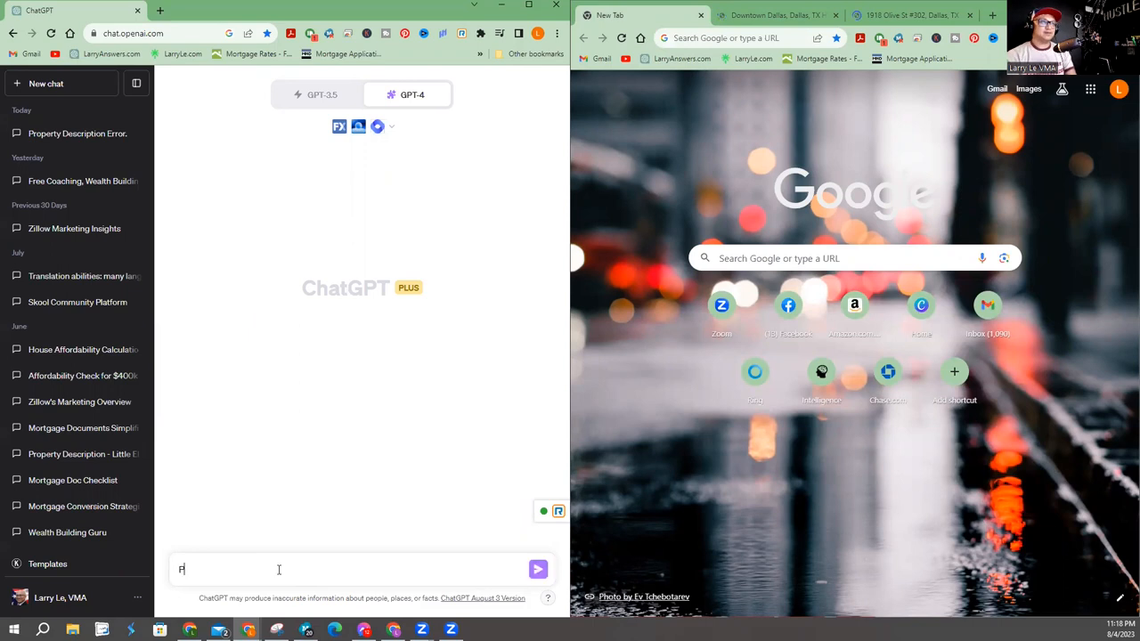
type("Please find websites")
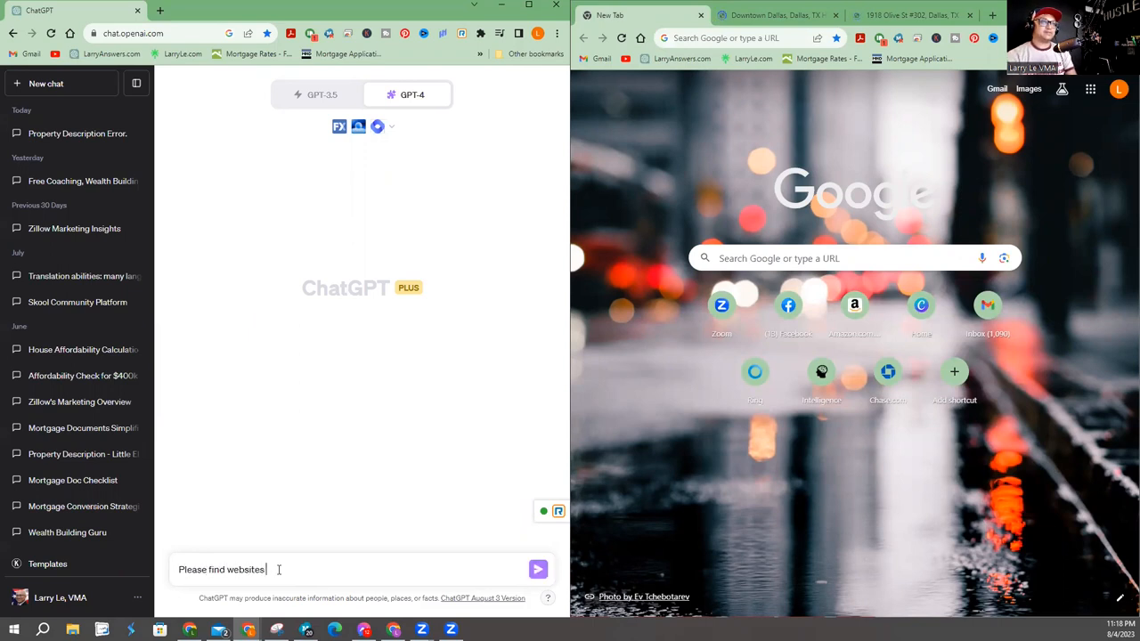
type("that containes info")
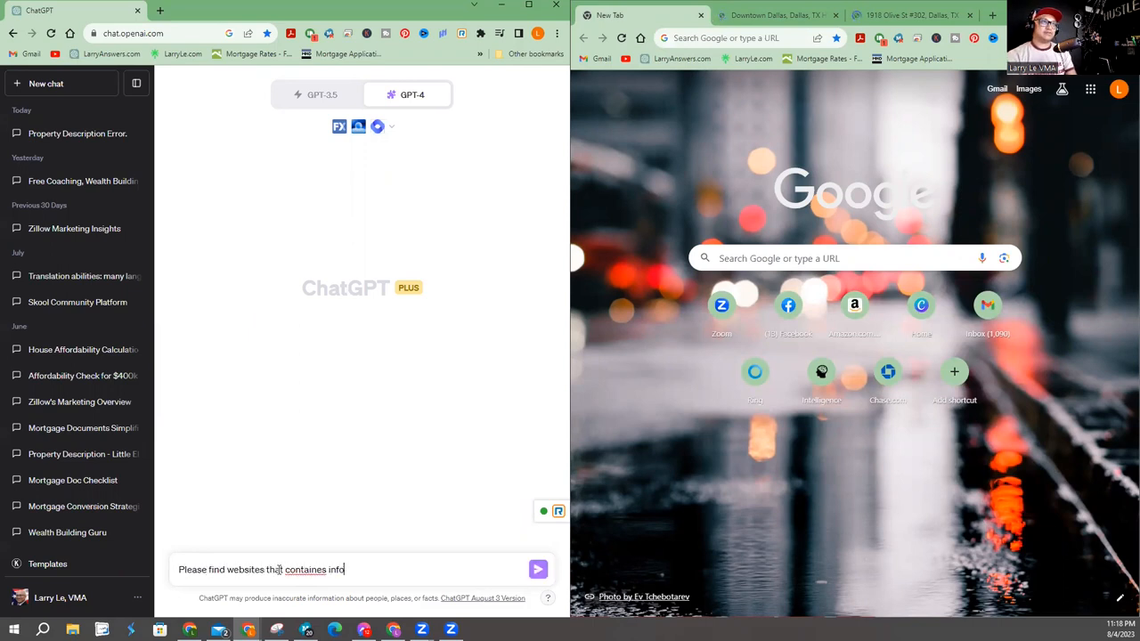
type("contains")
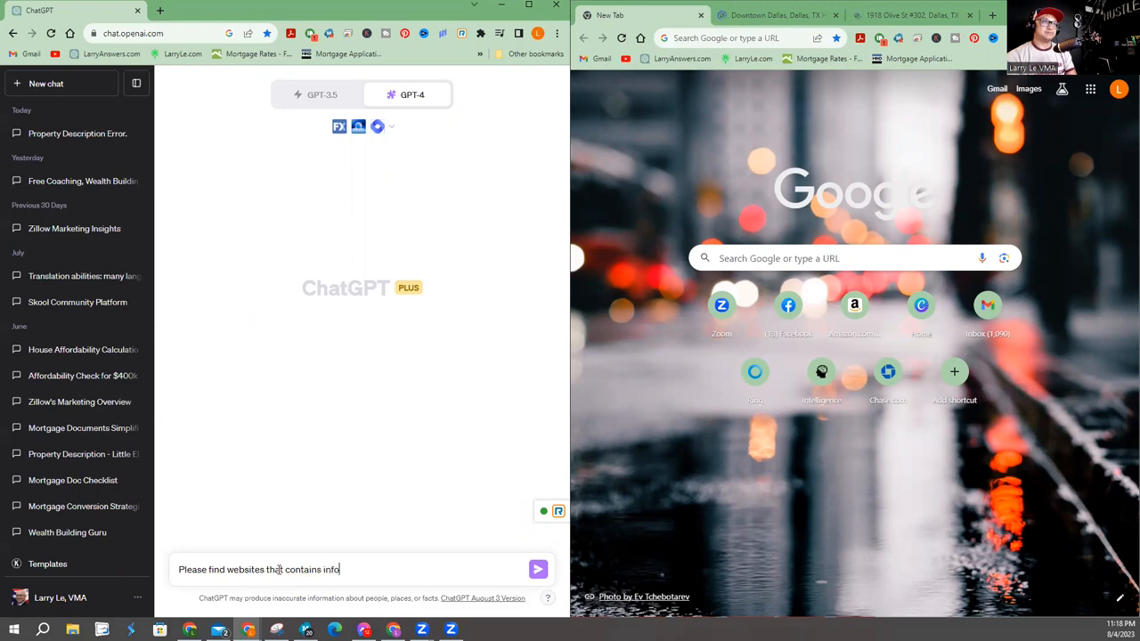
type("rmation for this")
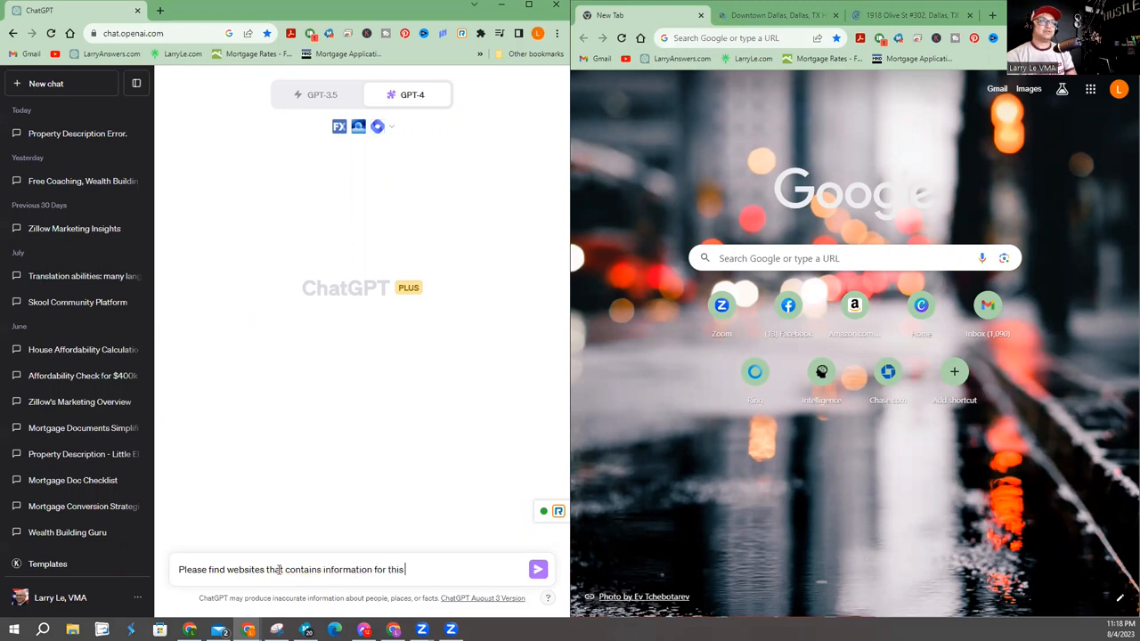
type("property address: 1918 Olive")
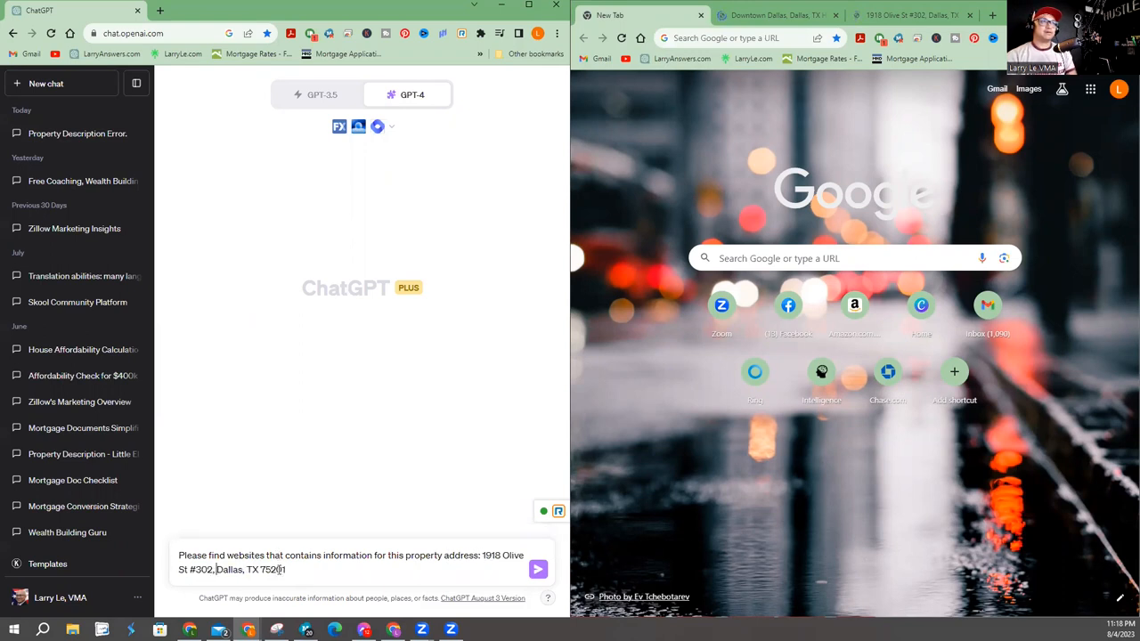
left_click(538, 569)
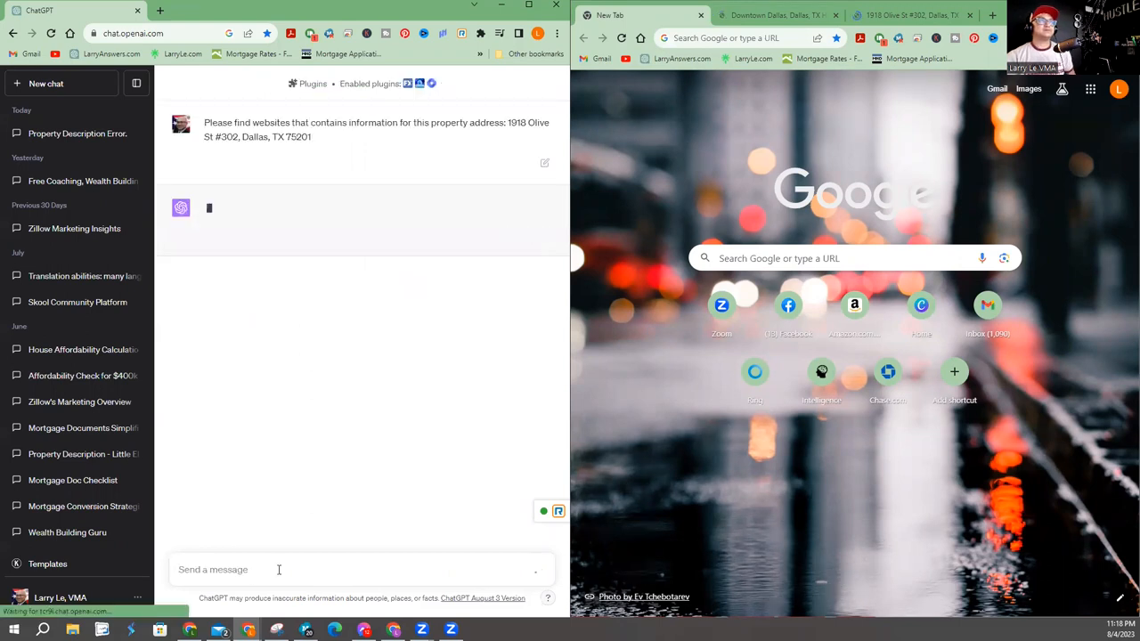
mouse_move(306, 522)
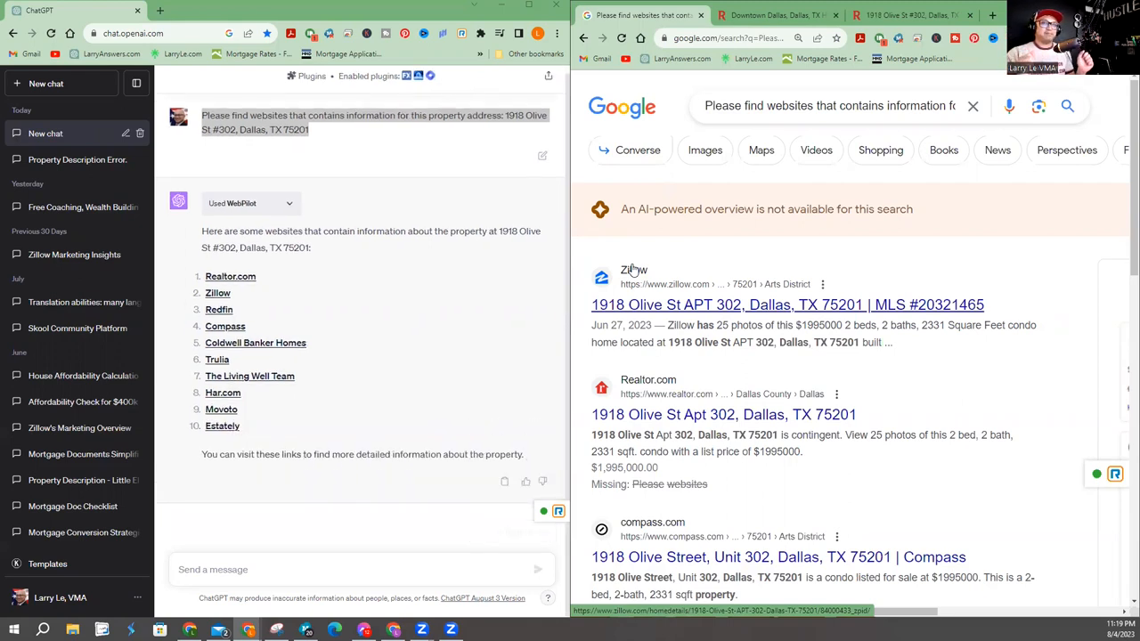
scroll("down", 3)
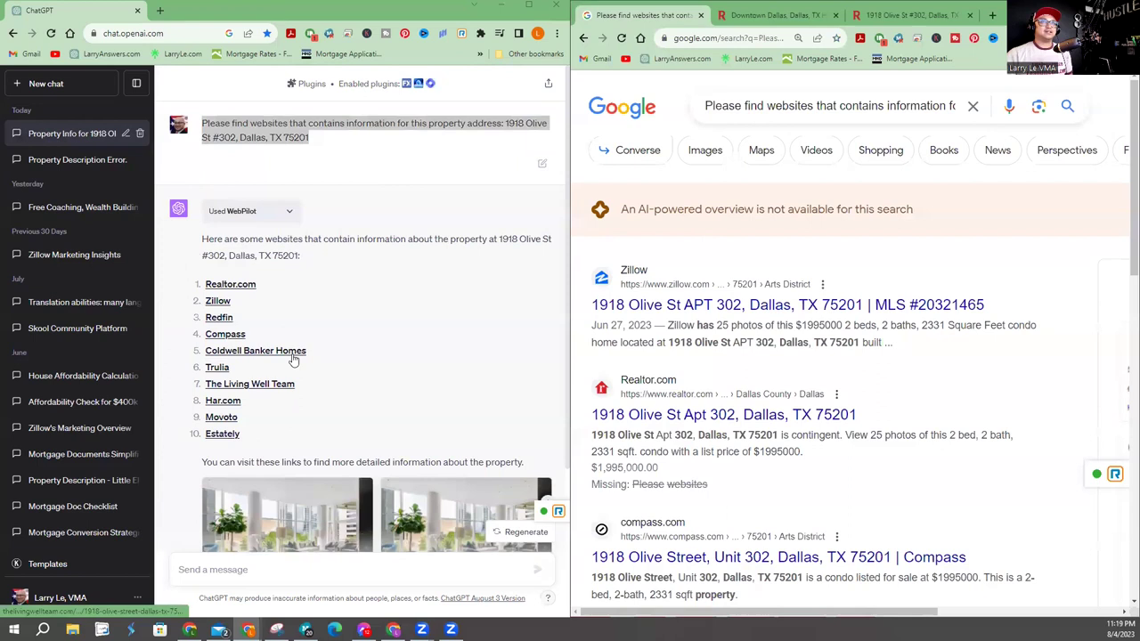
scroll("down", 3)
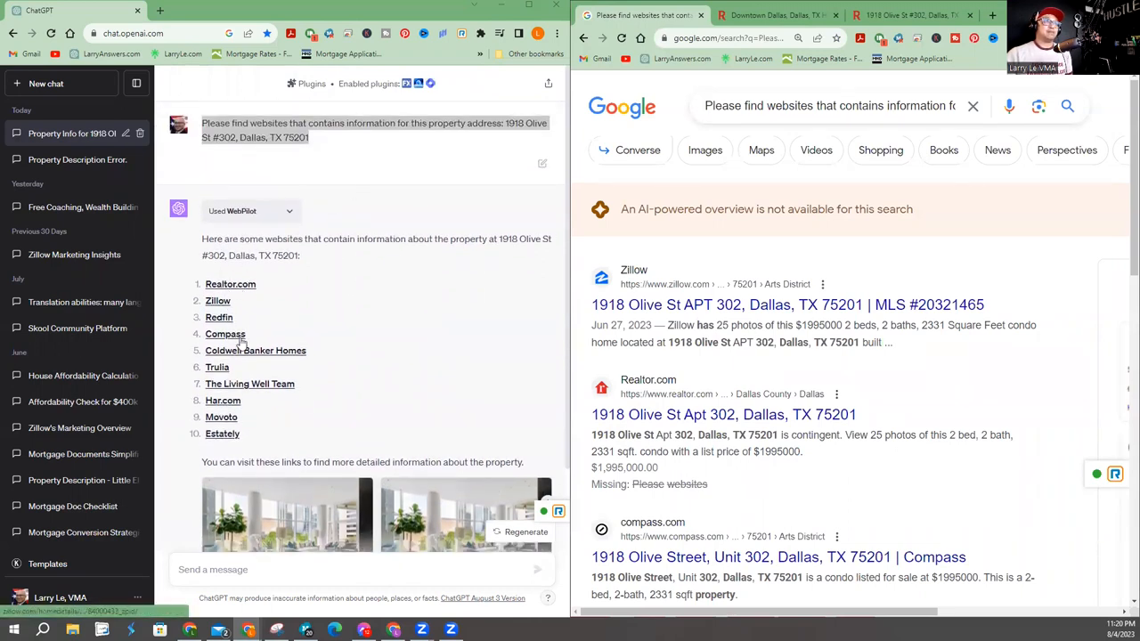
scroll("down", 3)
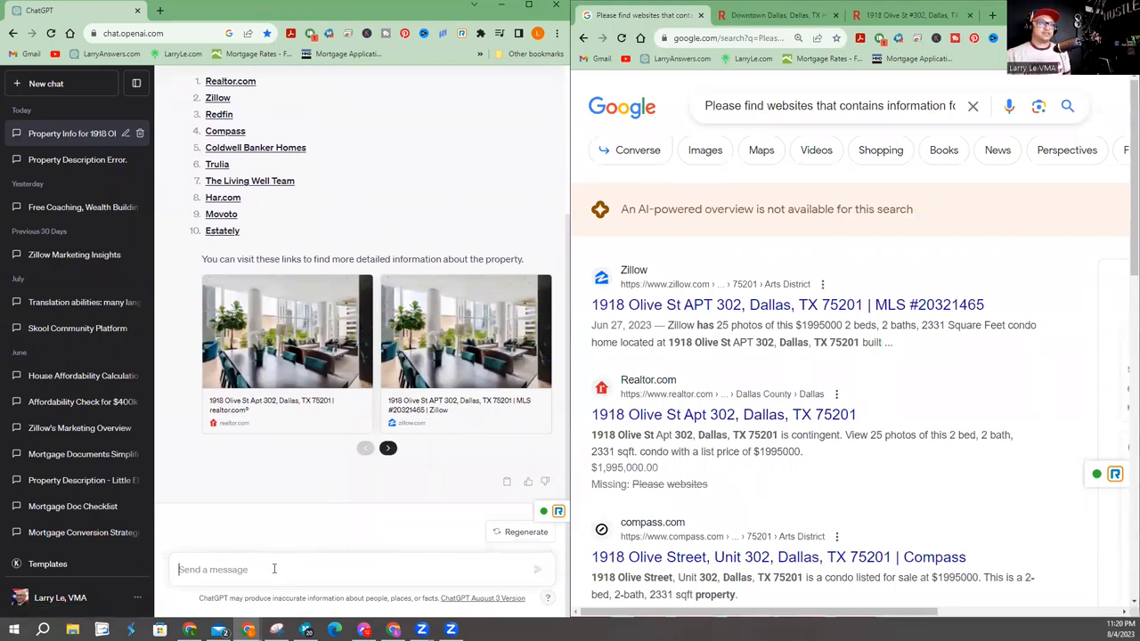
Step: Ask ChatGPT to create a property description for the address using the websites it found
type("Please")
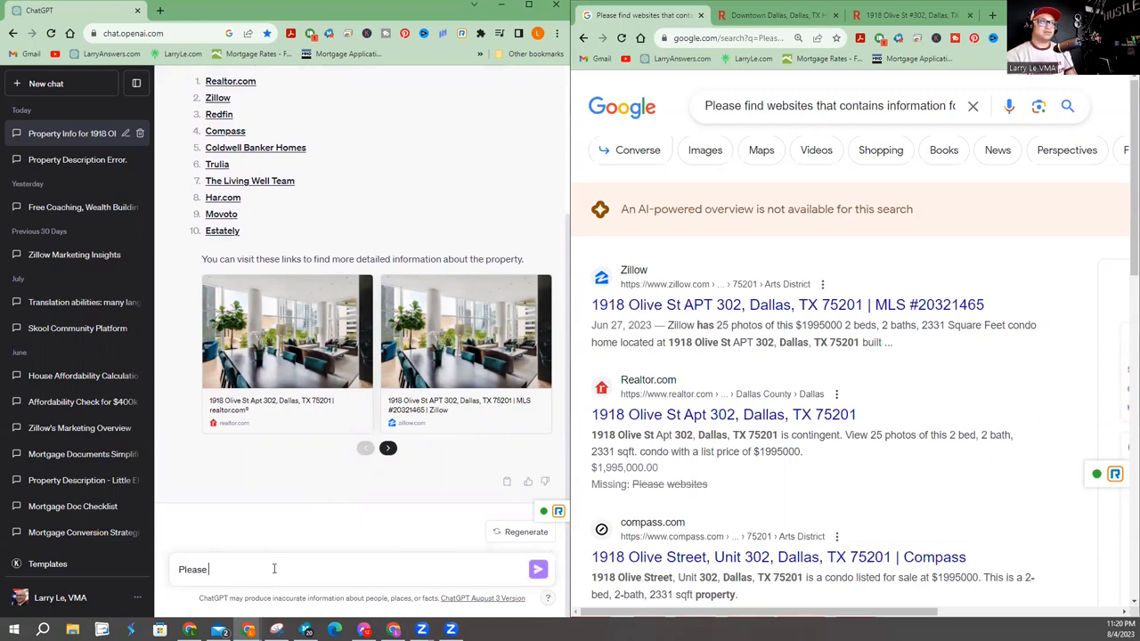
type("create a p")
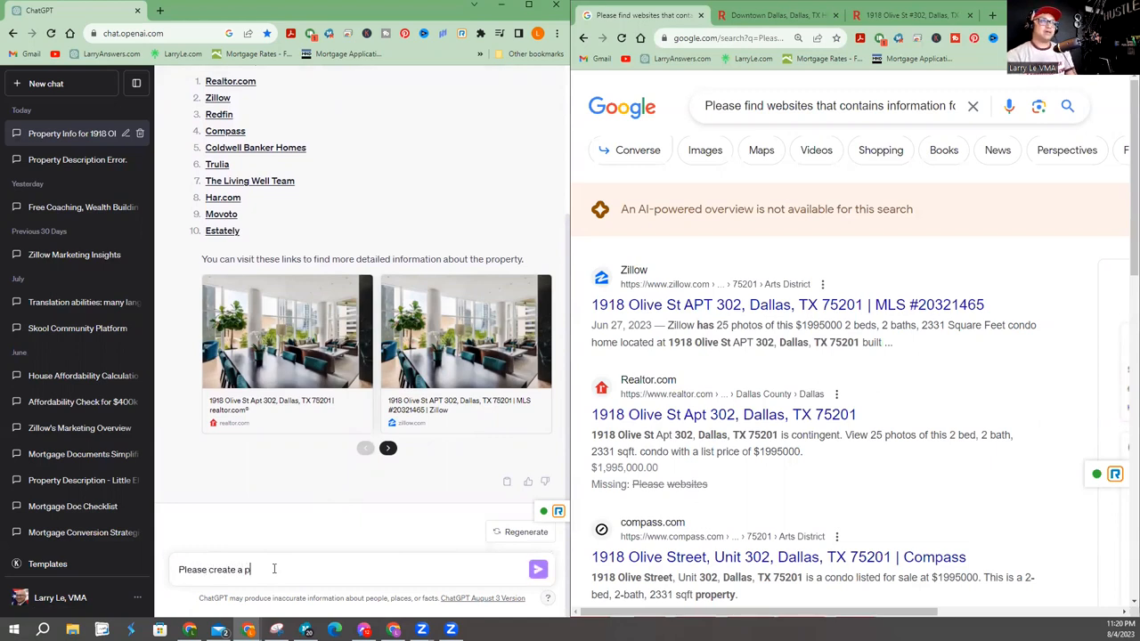
type("roperty description for this addres")
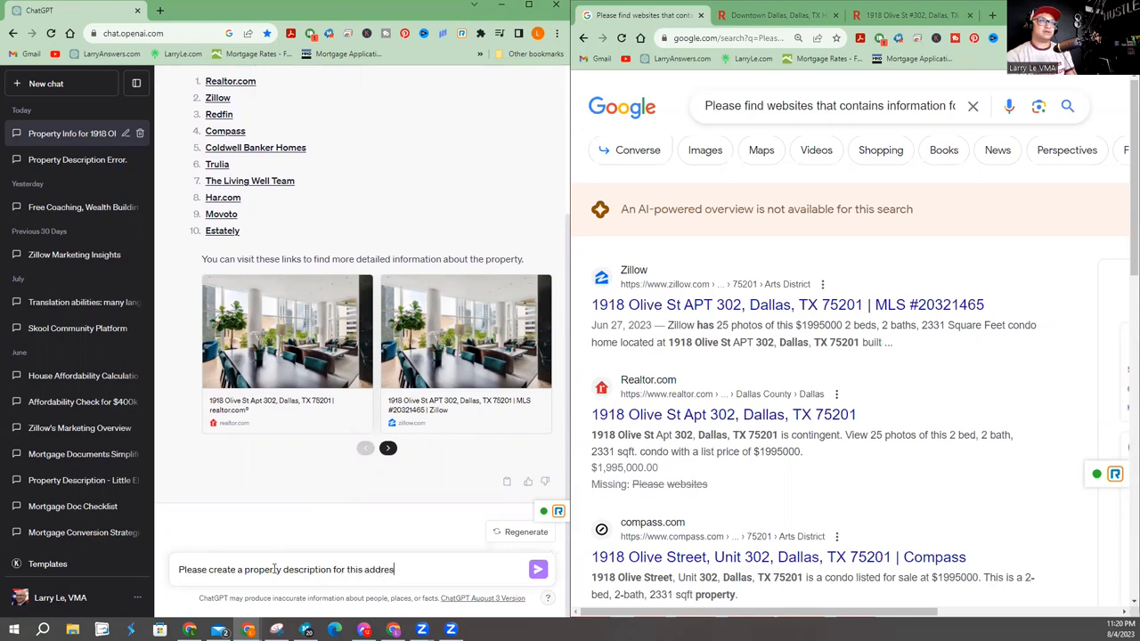
type("using the websites")
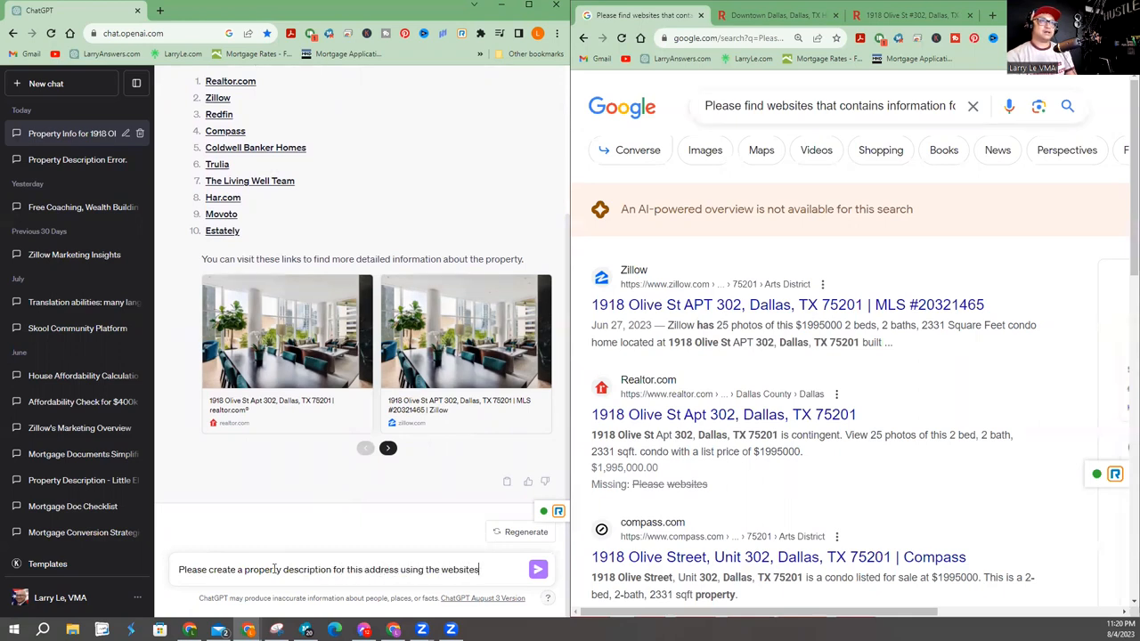
type("you found.")
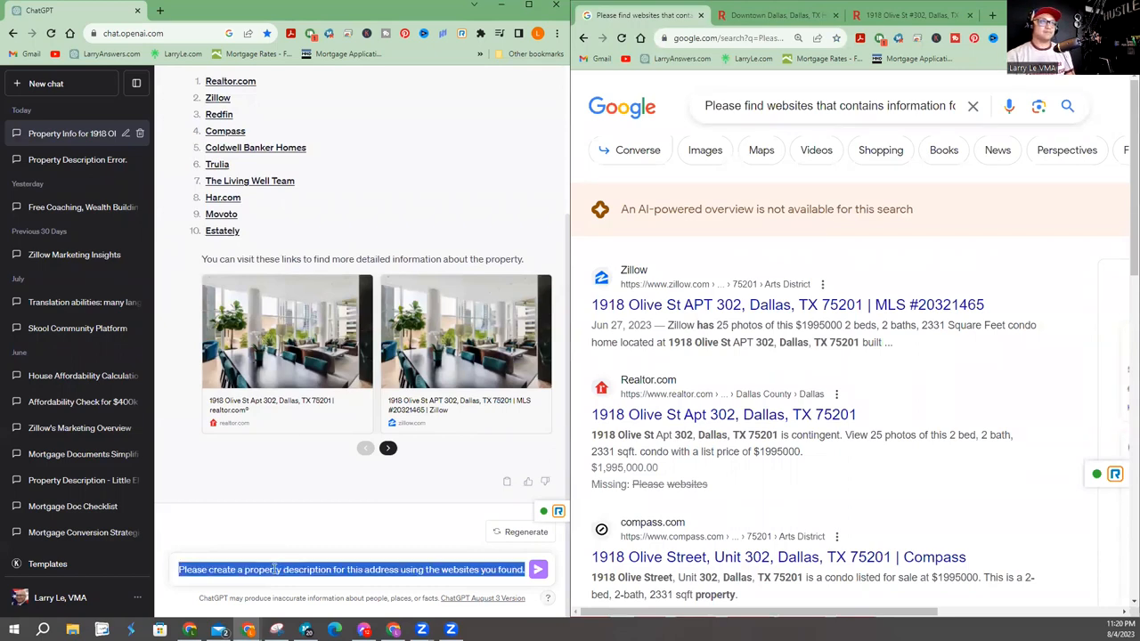
left_click(538, 570)
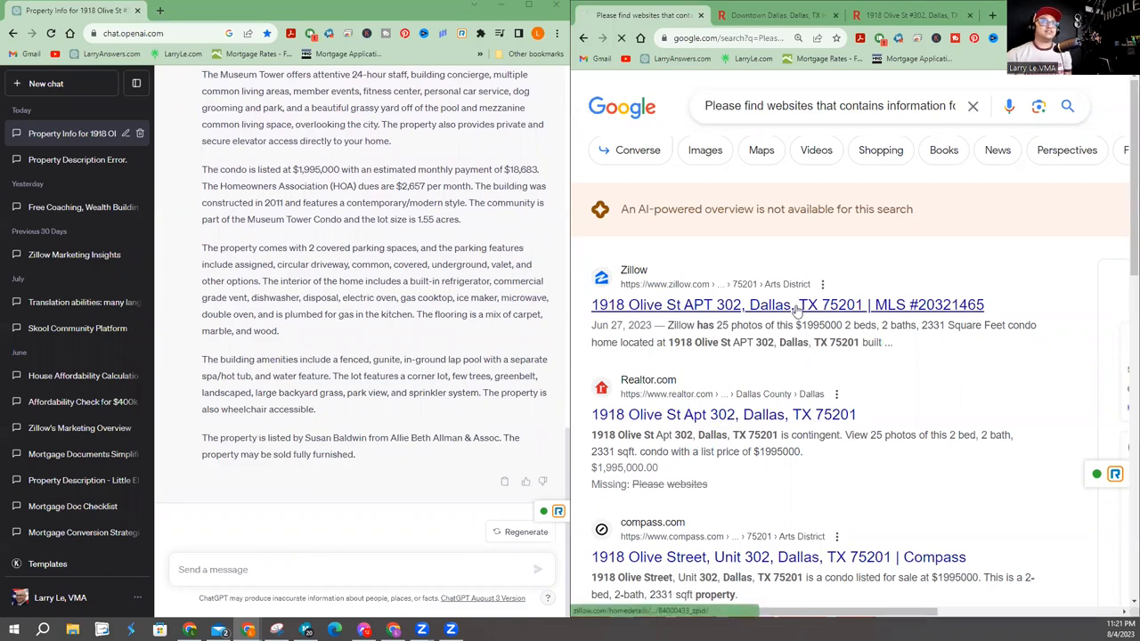
Step: Review the Zillow listing's full description, highlighting the car service amenity and Klyde Warren Park
left_click(787, 304)
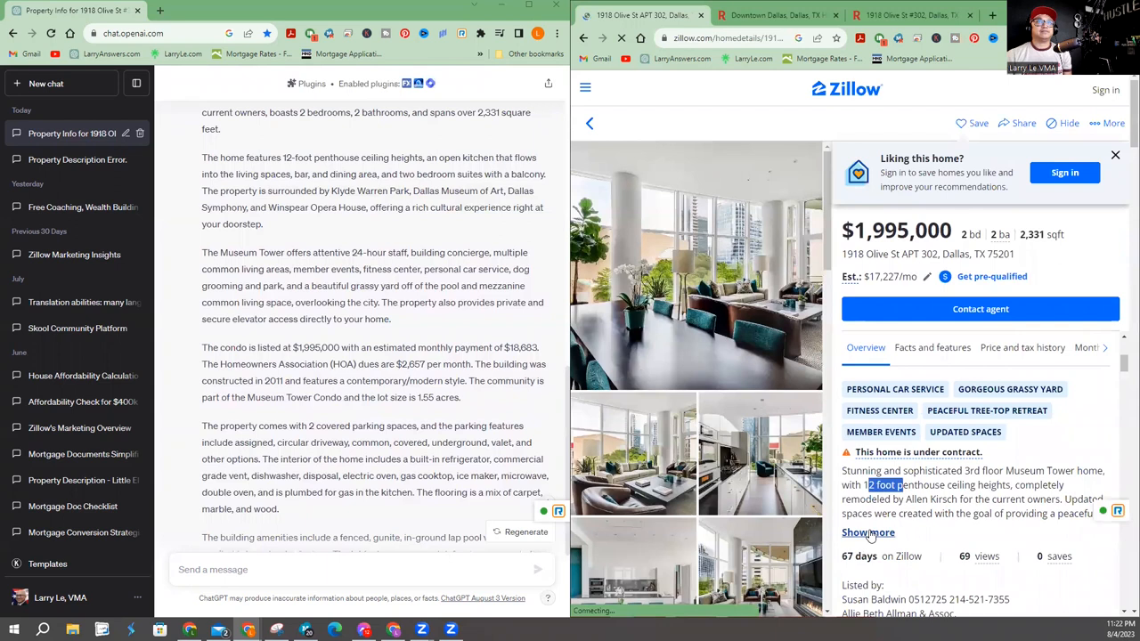
left_click(867, 530)
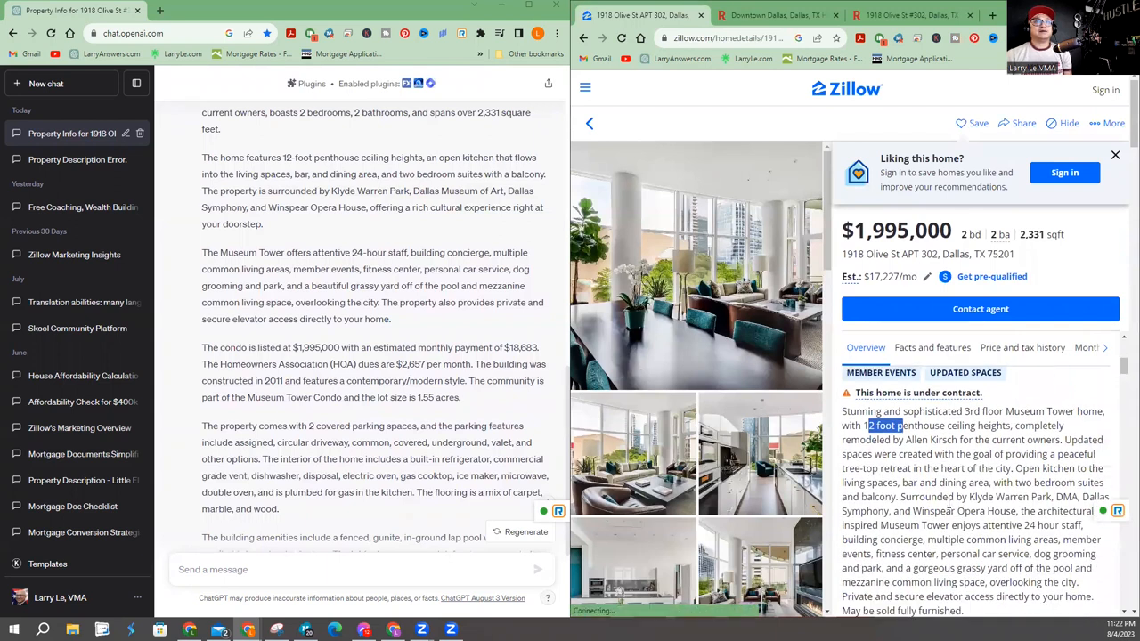
left_click(1065, 171)
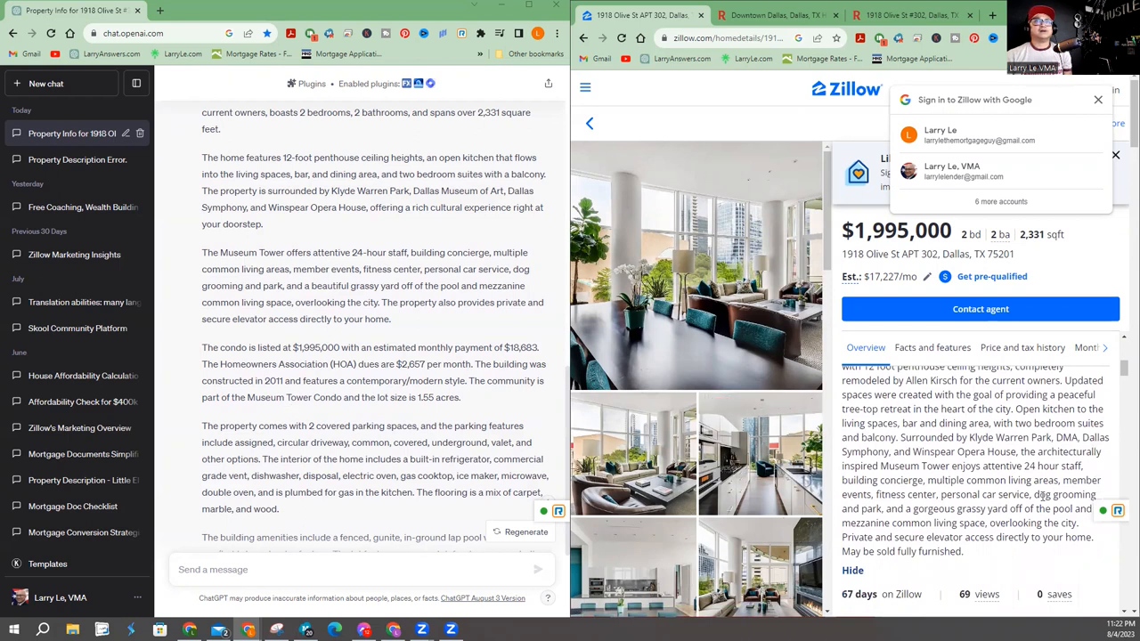
double_click(983, 495)
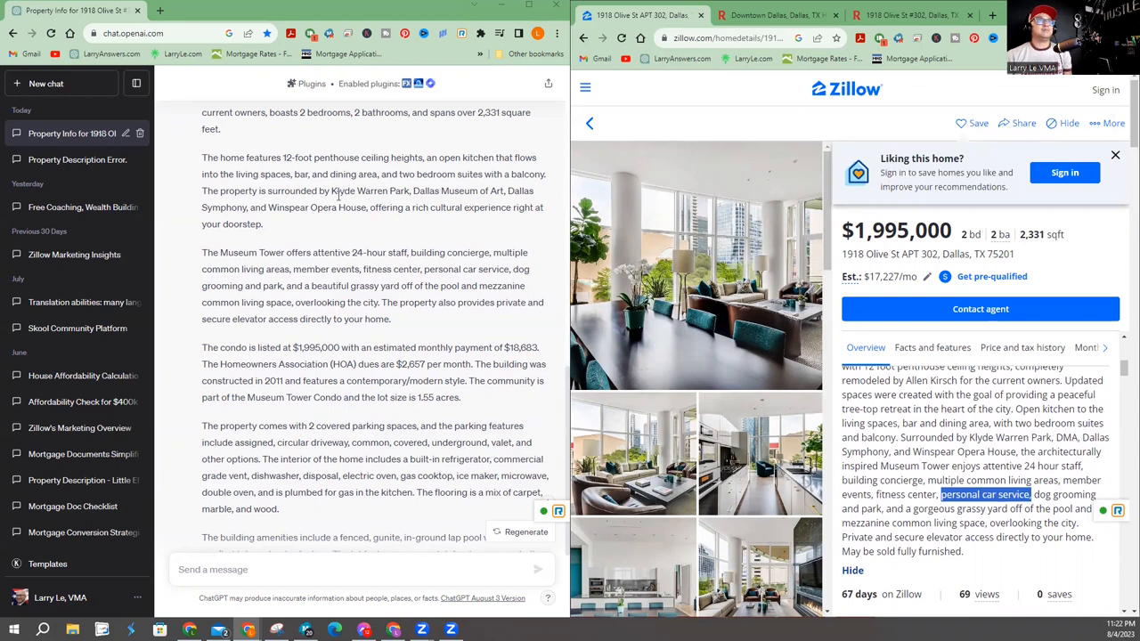
double_click(371, 190)
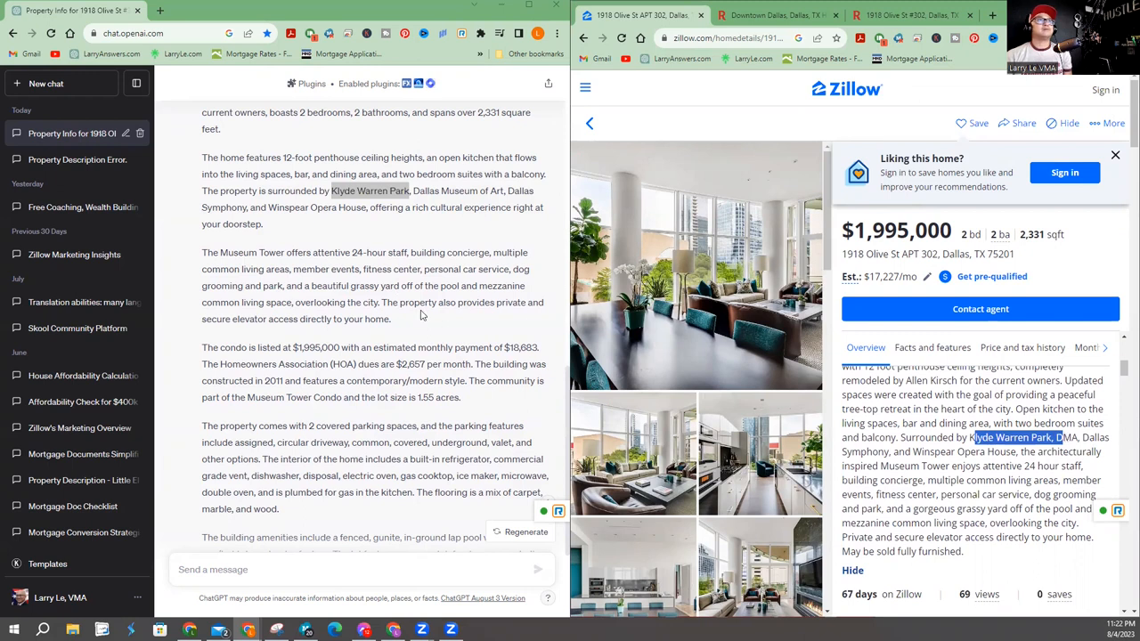
Step: Review the listing's facts and features, price and tax history, and monthly cost
scroll("down", 3)
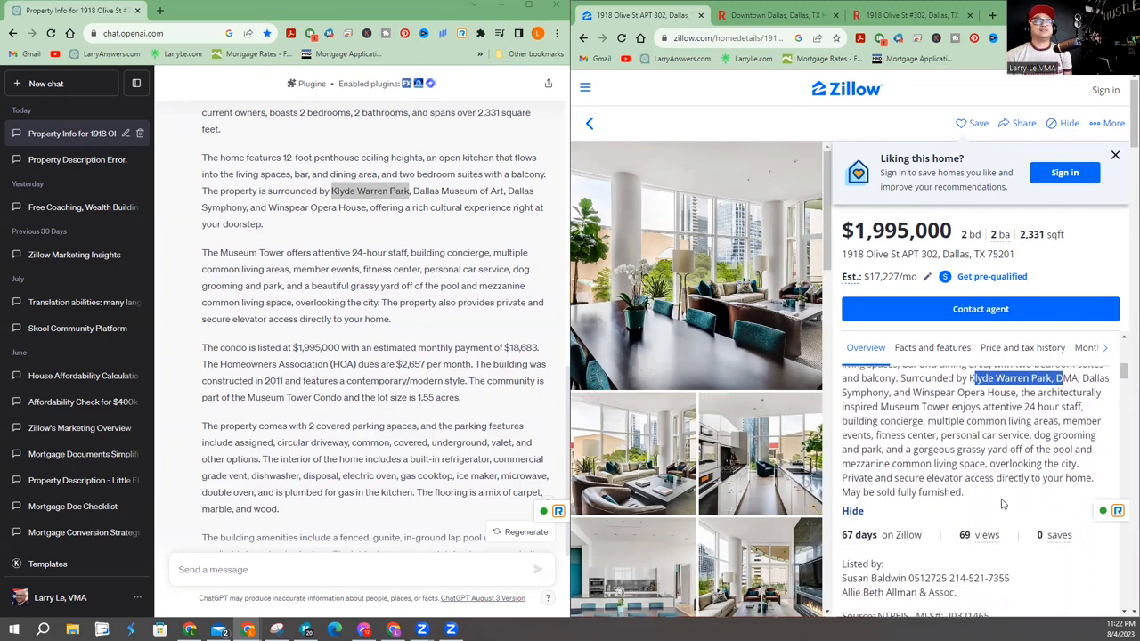
scroll("down", 3)
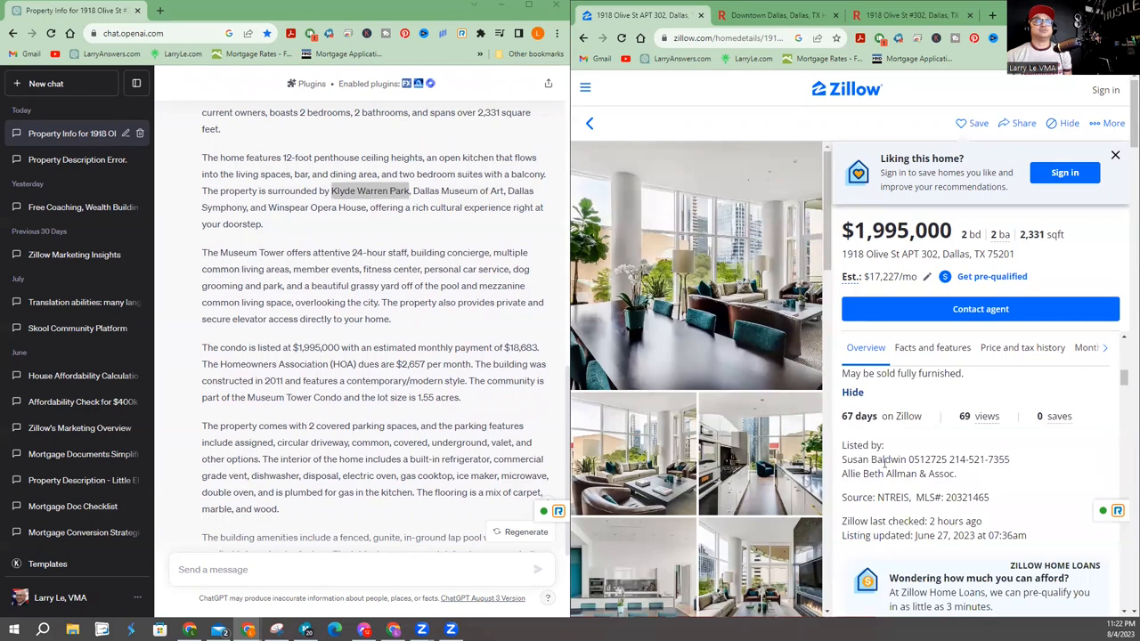
scroll("down", 3)
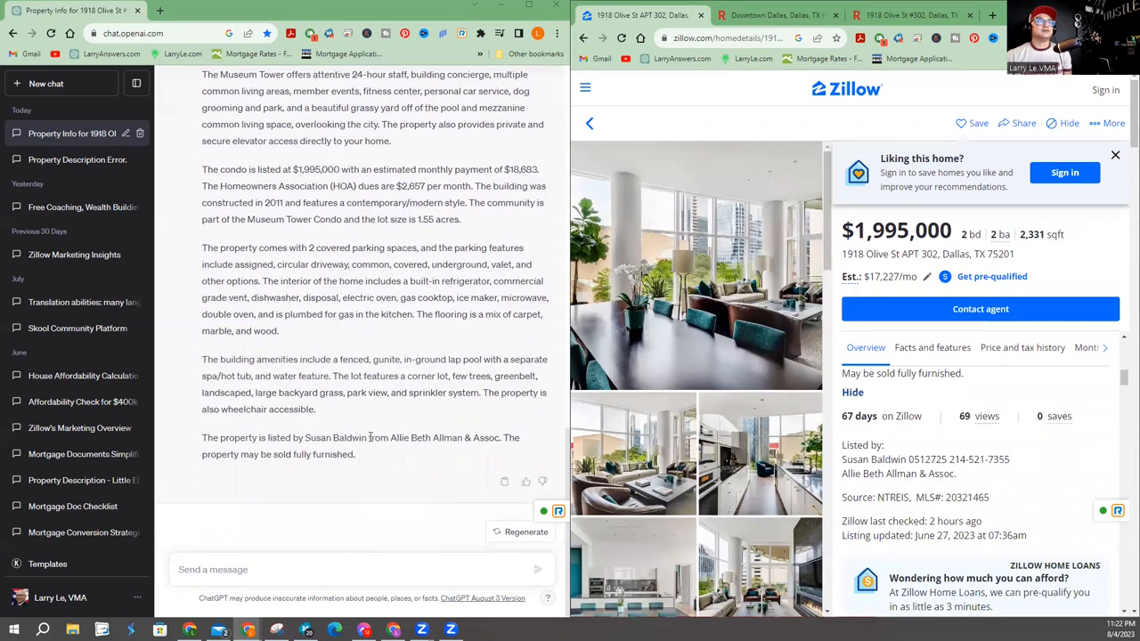
left_click(851, 392)
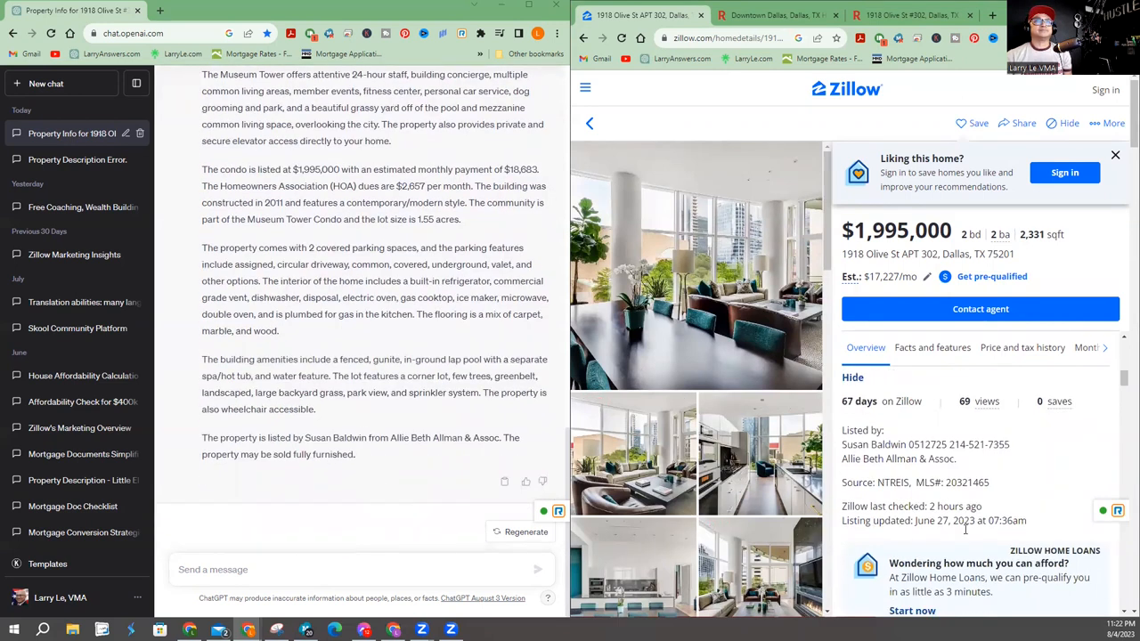
scroll("down", 3)
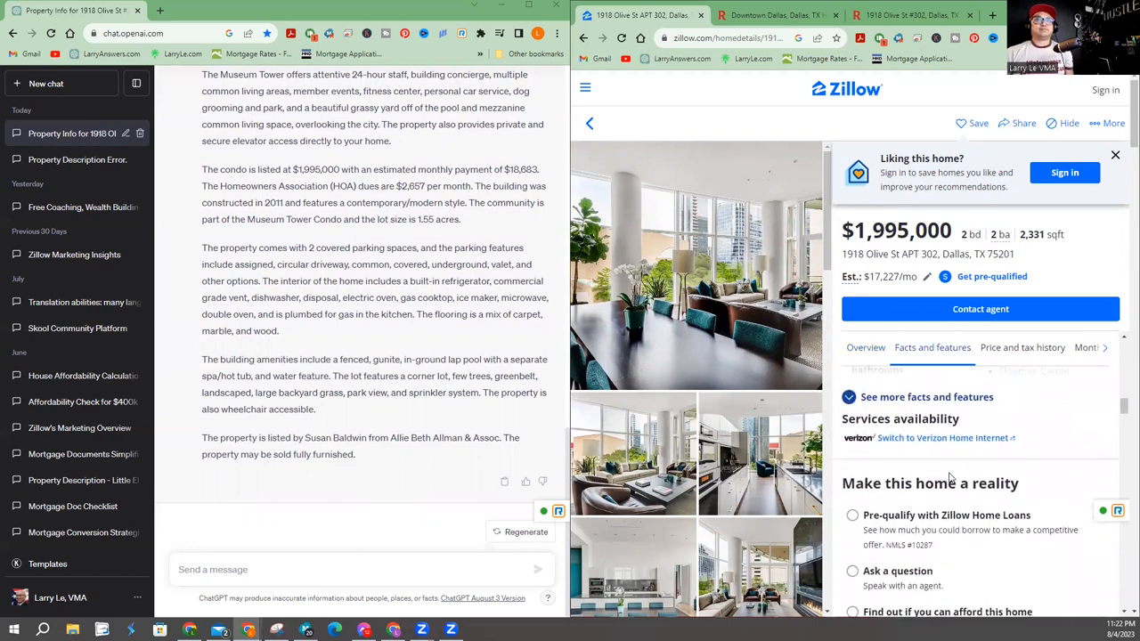
left_click(1022, 348)
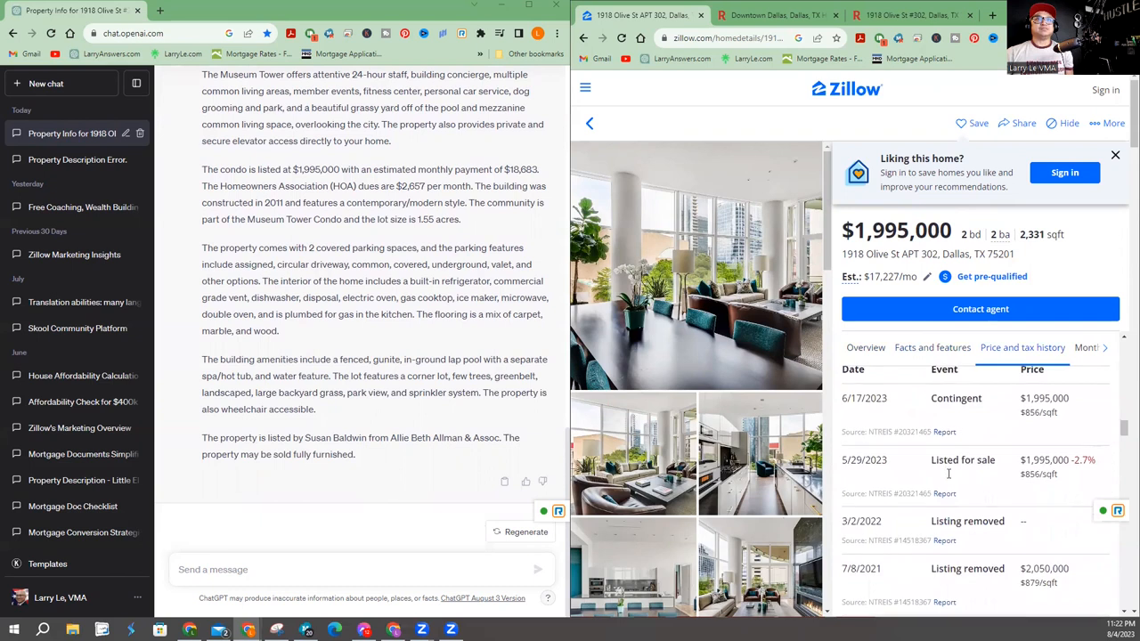
scroll("down", 3)
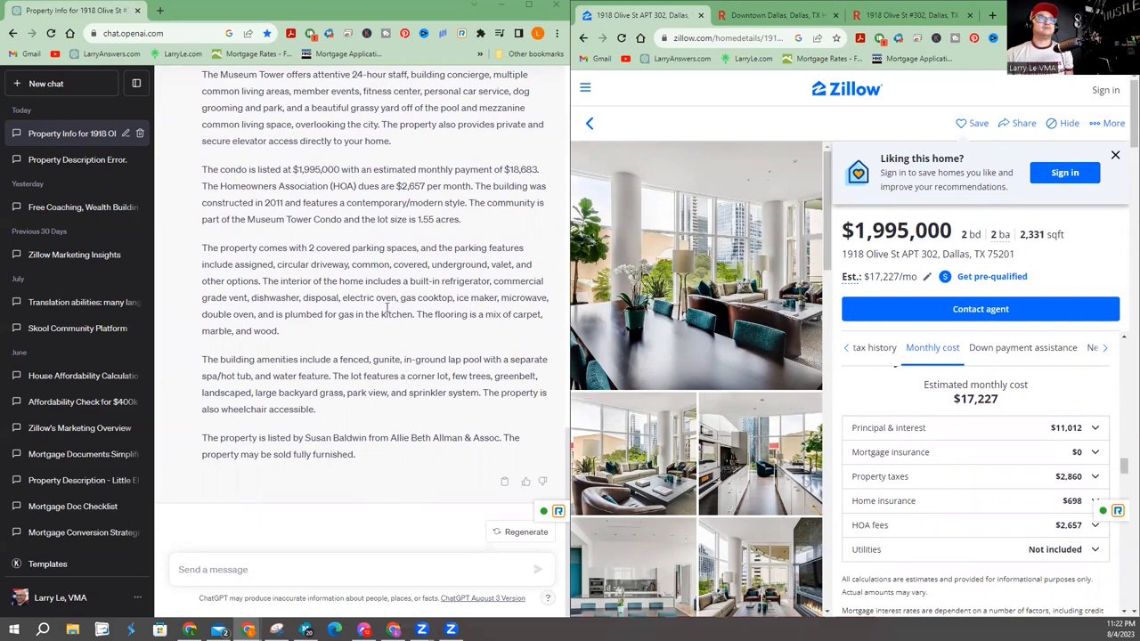
scroll("up", 3)
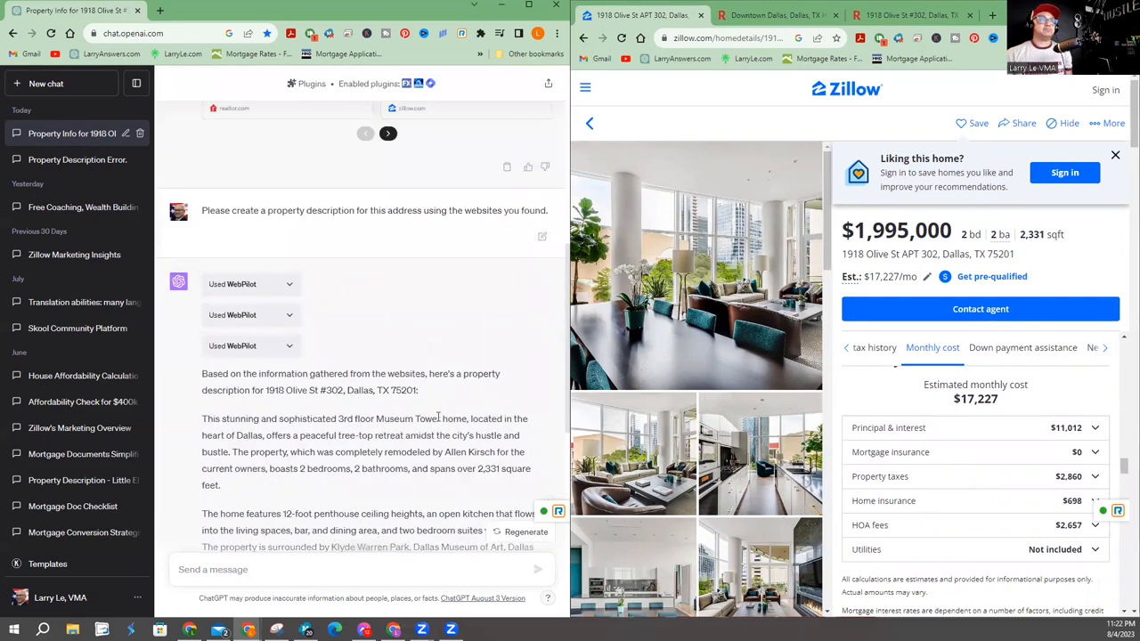
scroll("down", 3)
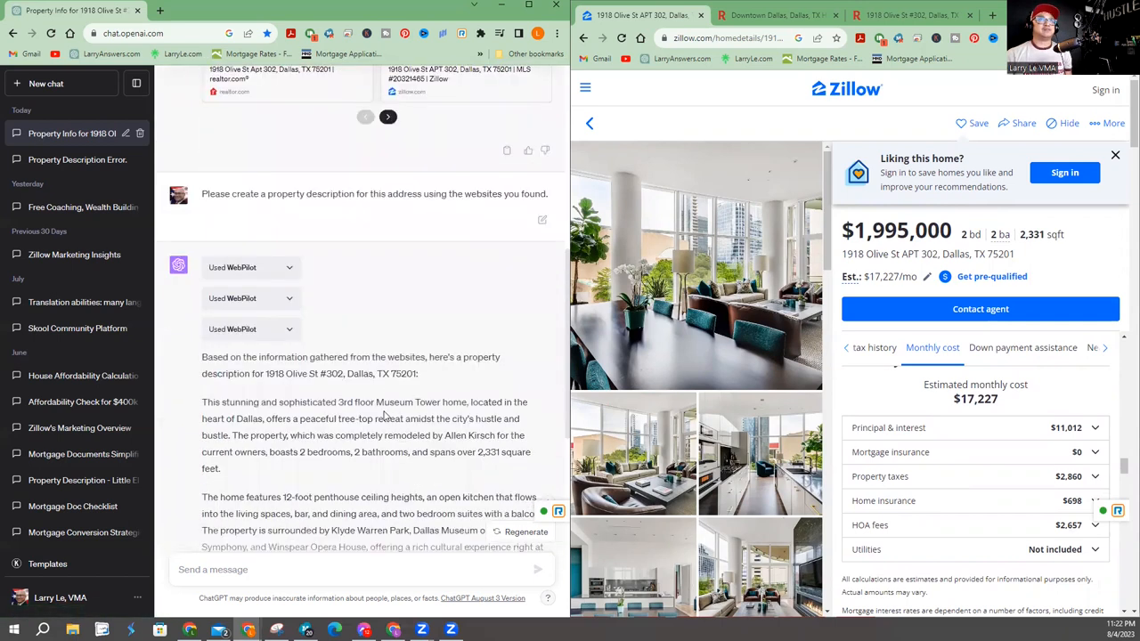
scroll("down", 3)
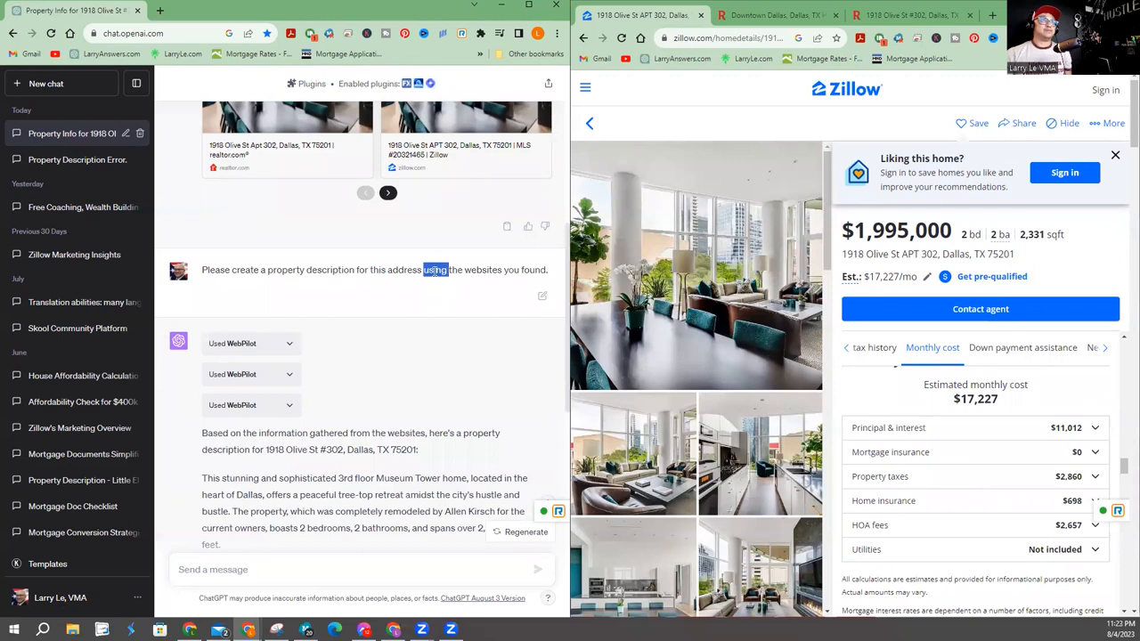
triple_click(374, 271)
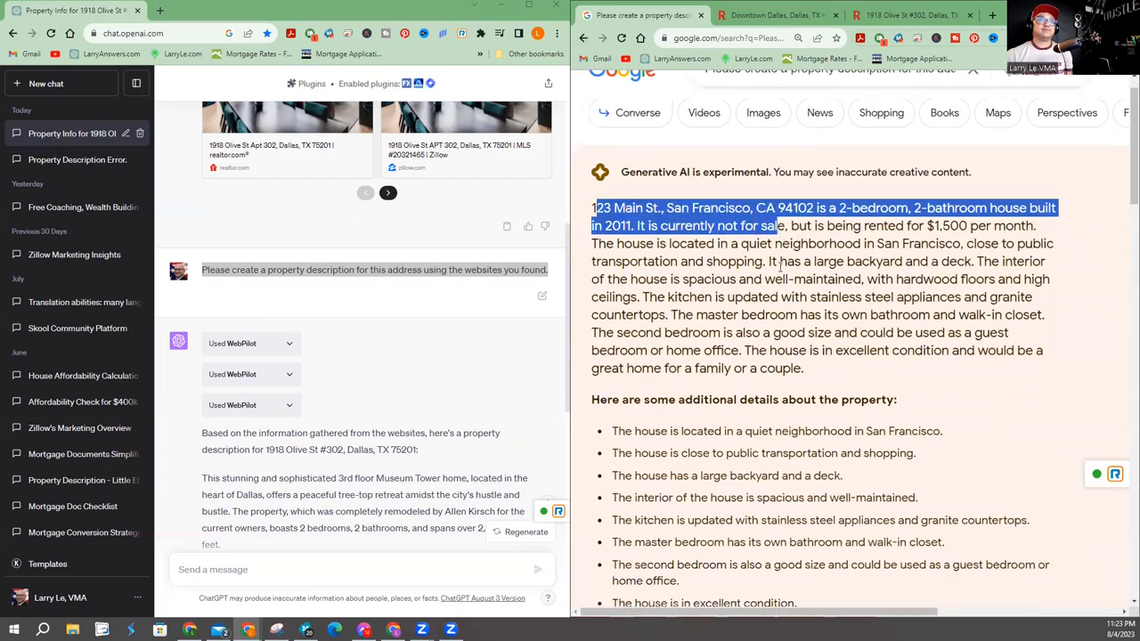
Step: Scroll through Google's AI answer about 123 Main St. San Francisco and the generic guides below it
scroll("down", 3)
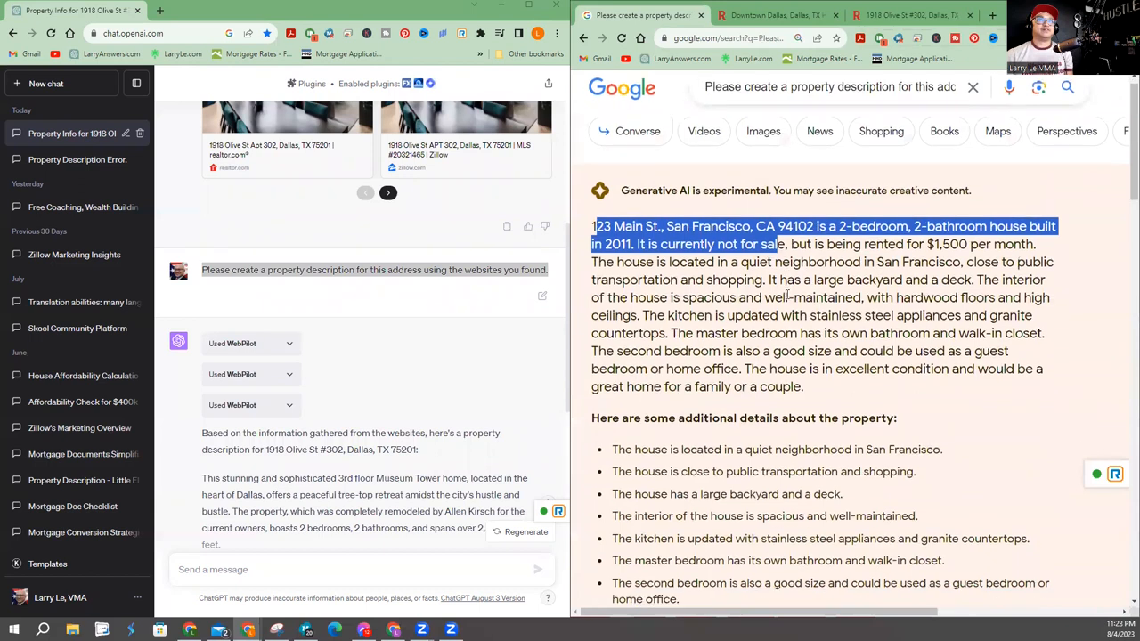
scroll("down", 3)
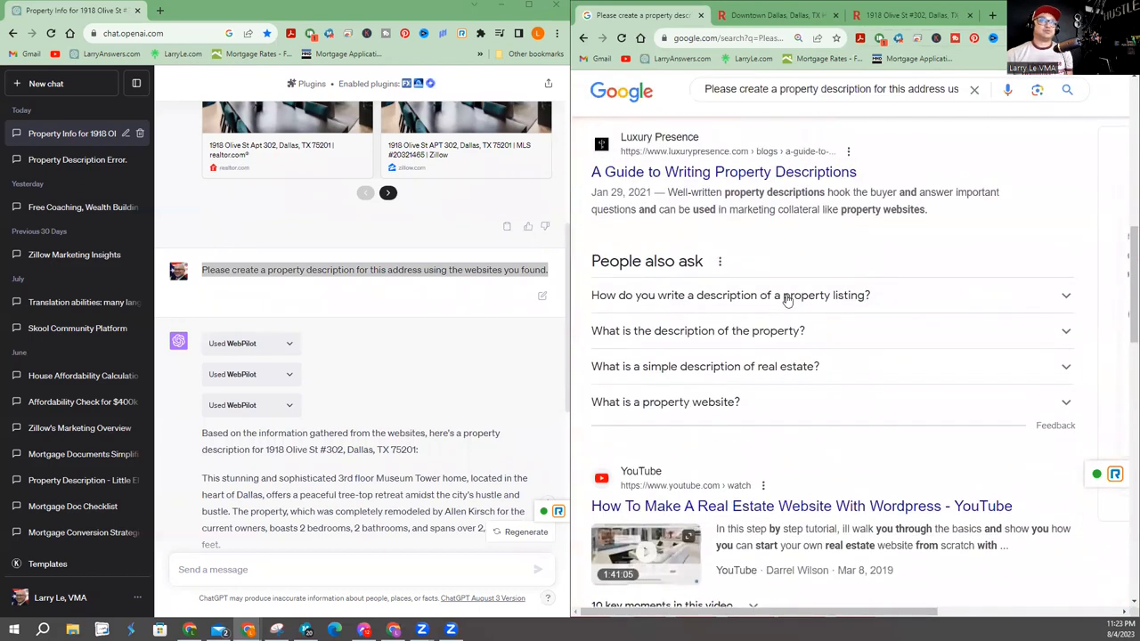
scroll("down", 3)
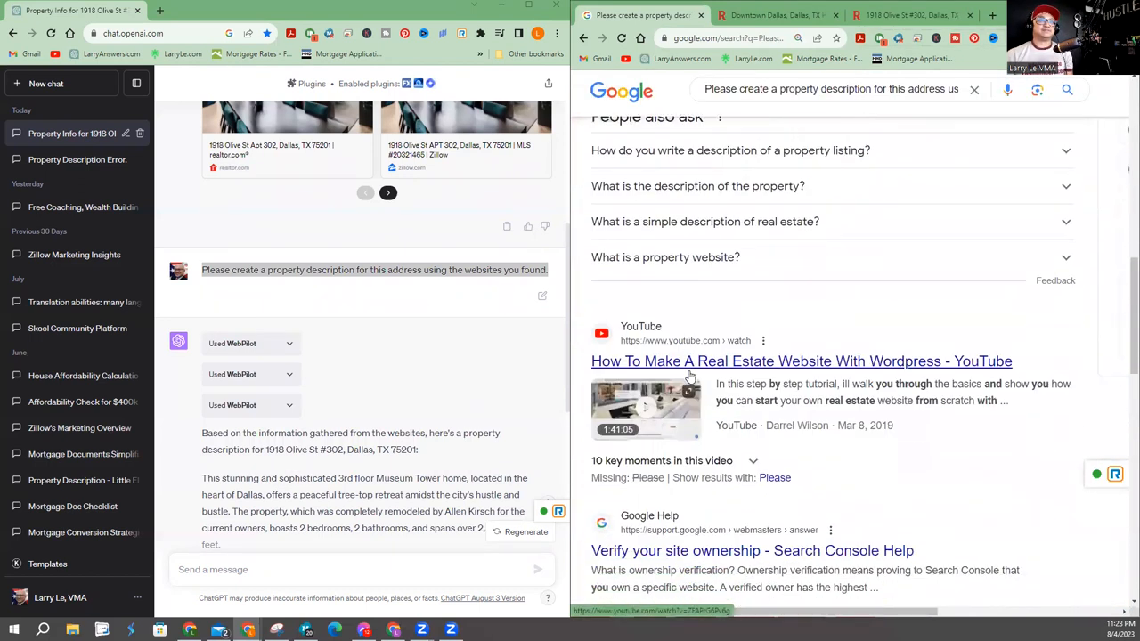
scroll("down", 3)
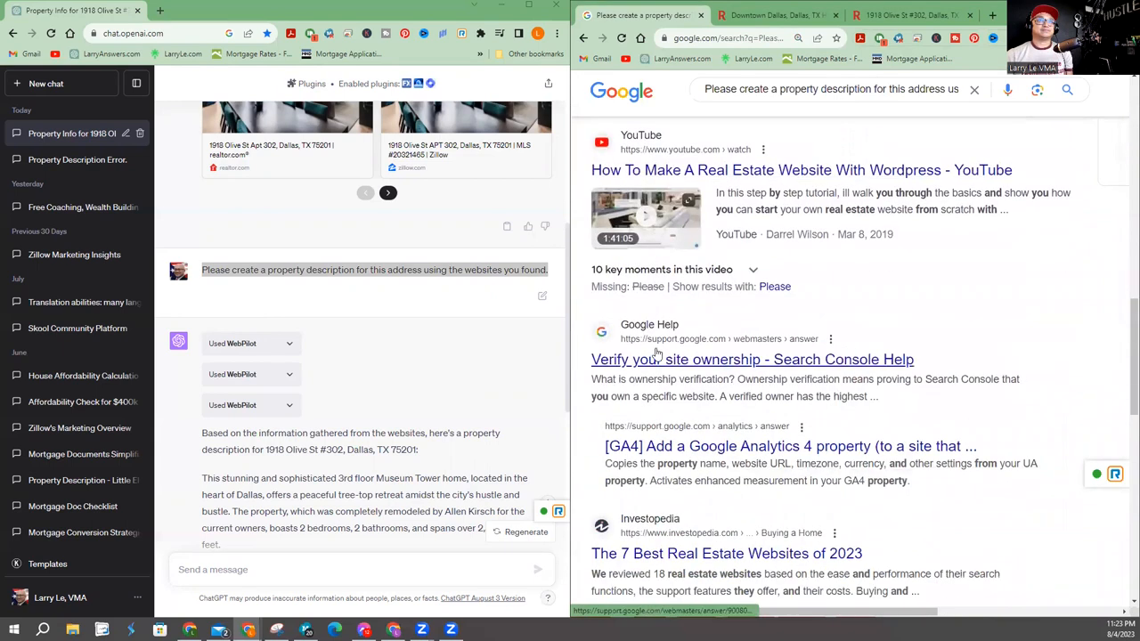
scroll("down", 3)
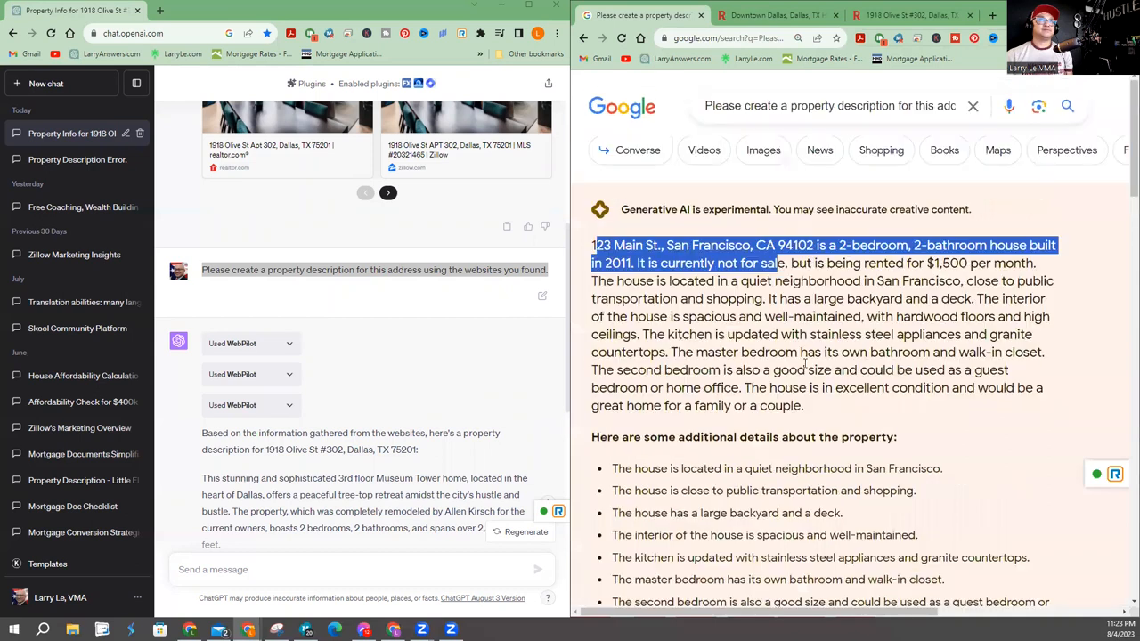
scroll("down", 3)
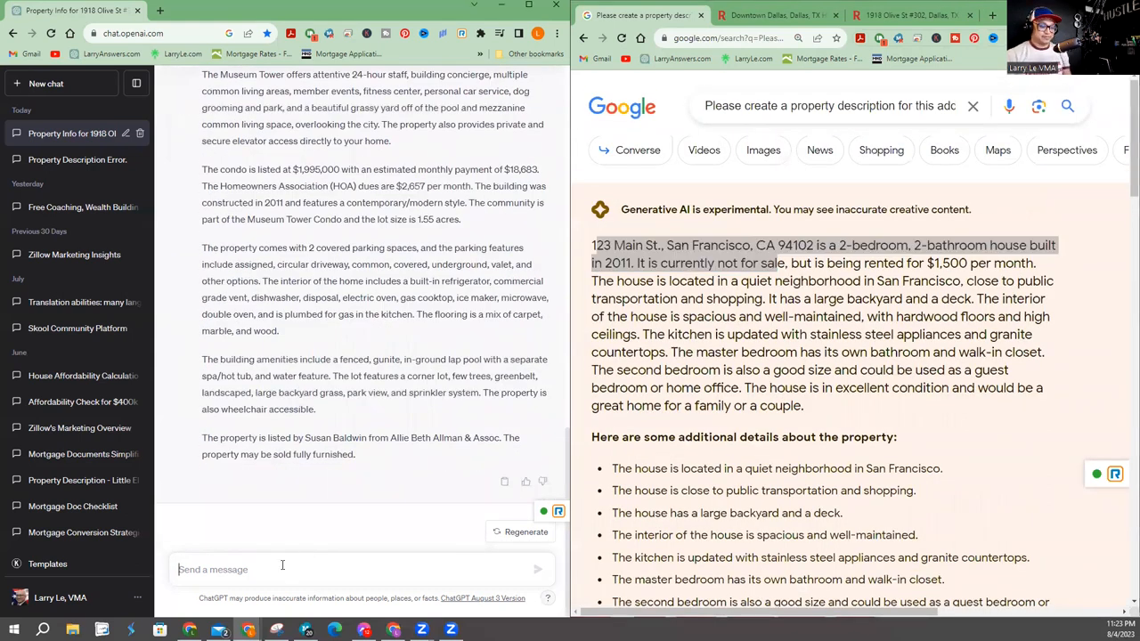
Step: Ask ChatGPT to make the property description 500 characters or less, correcting 'words' to 'characters'
type("OkwAE")
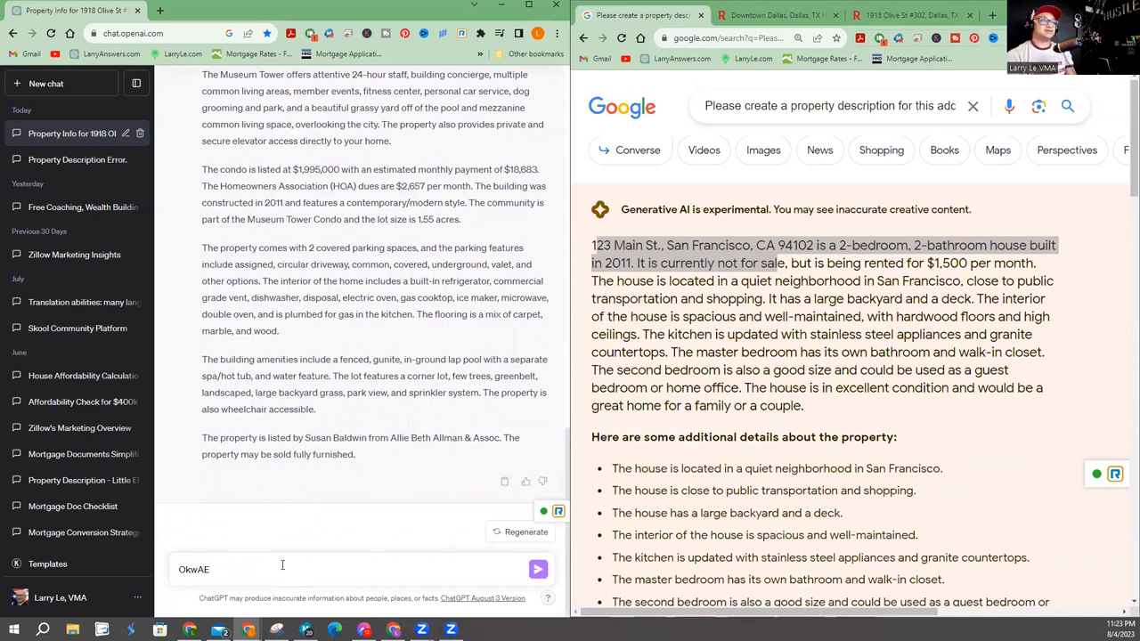
type("pL")
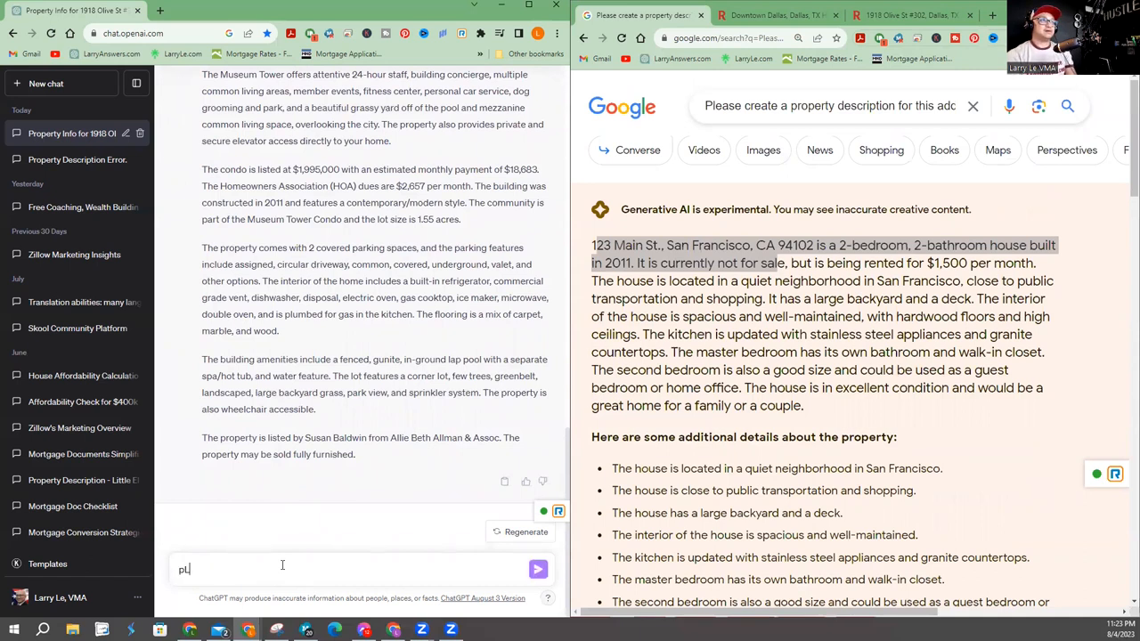
type("Please take that")
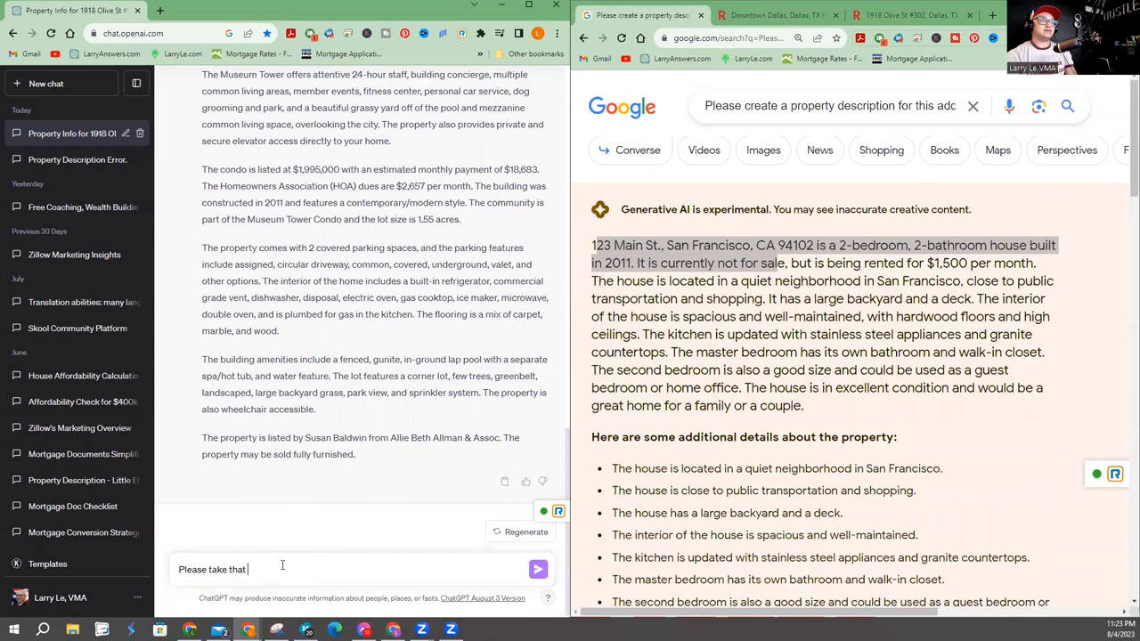
type("property descrti")
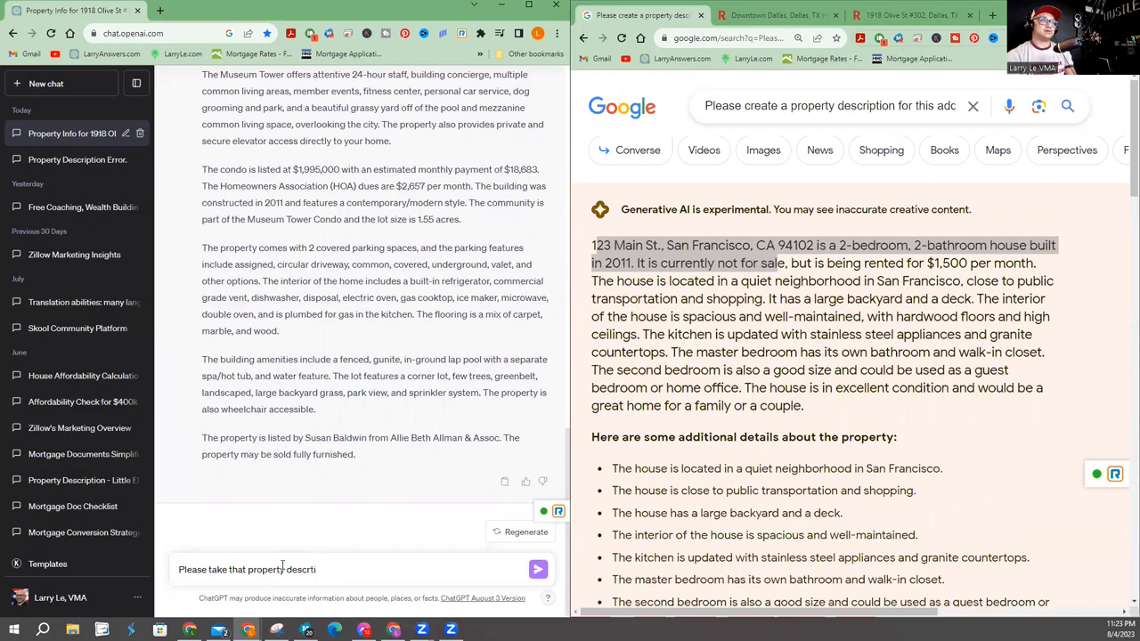
type("ption and ma")
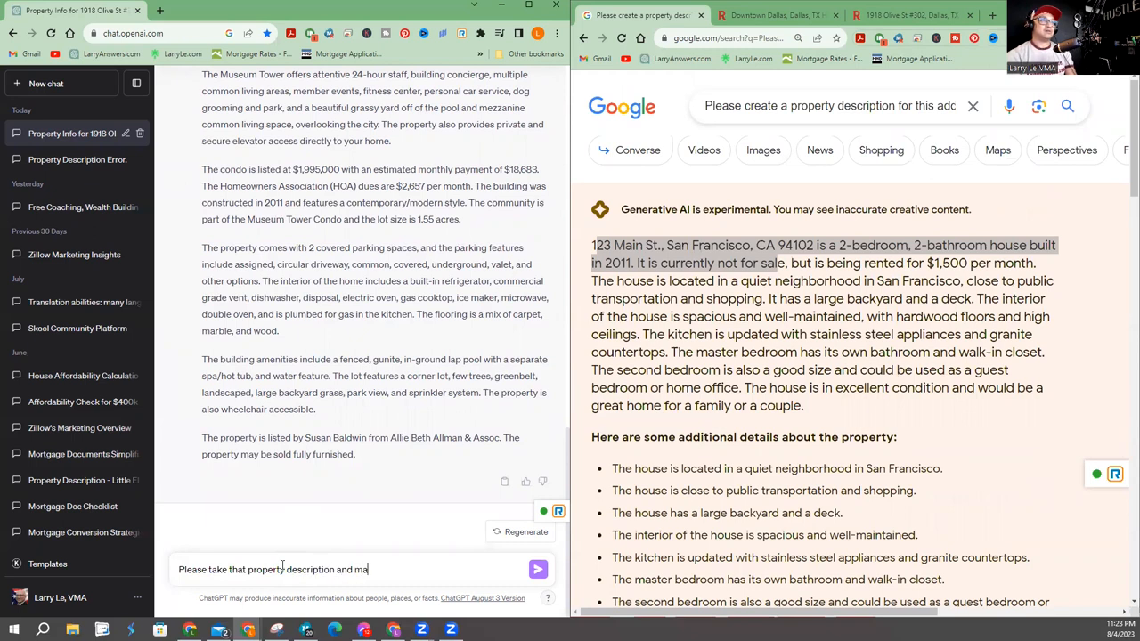
type("ke it 500 w")
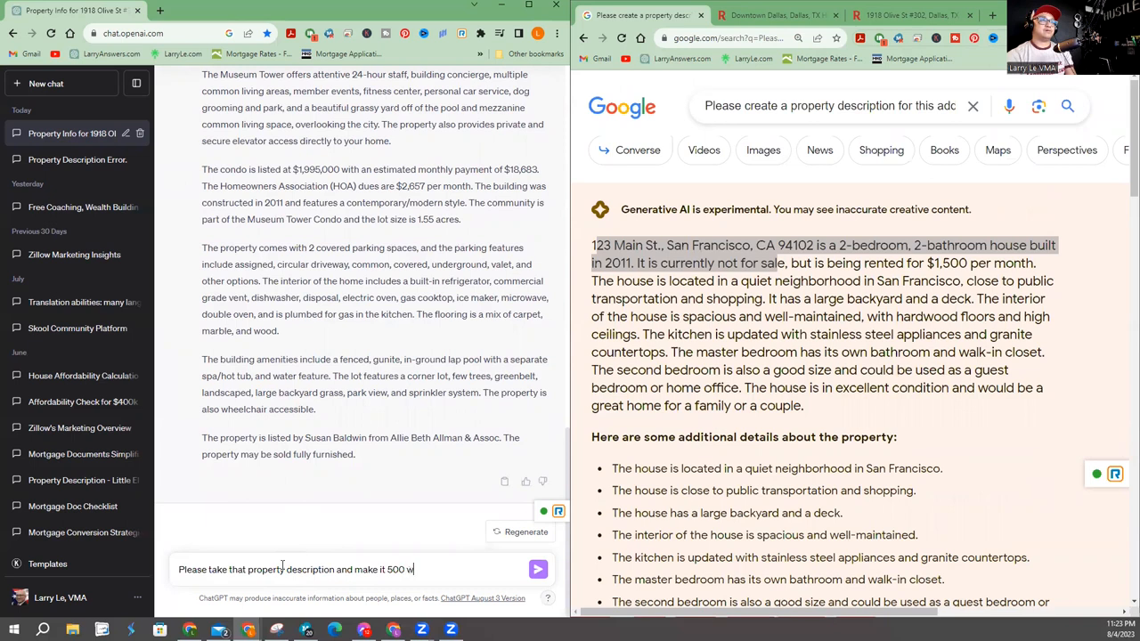
type("ords or less")
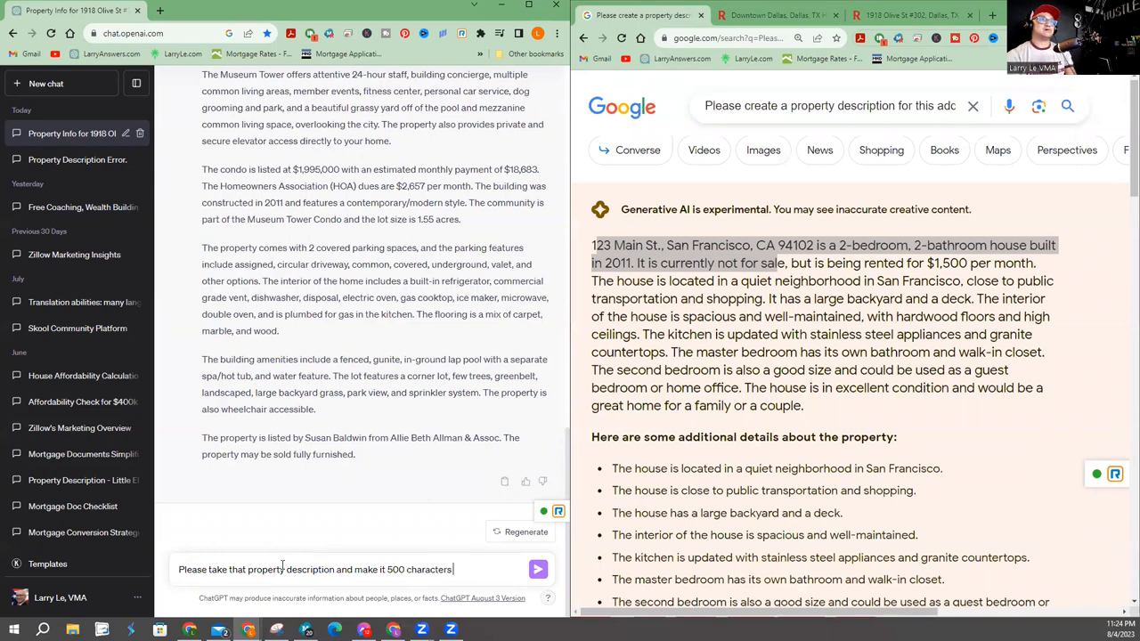
left_click(537, 570)
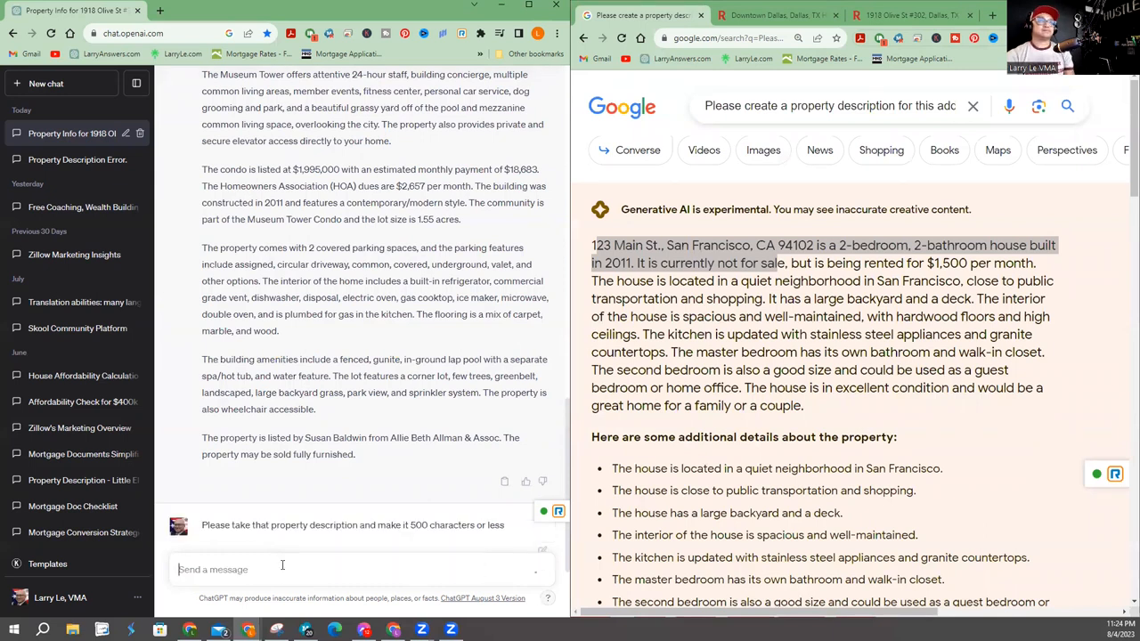
key("Return")
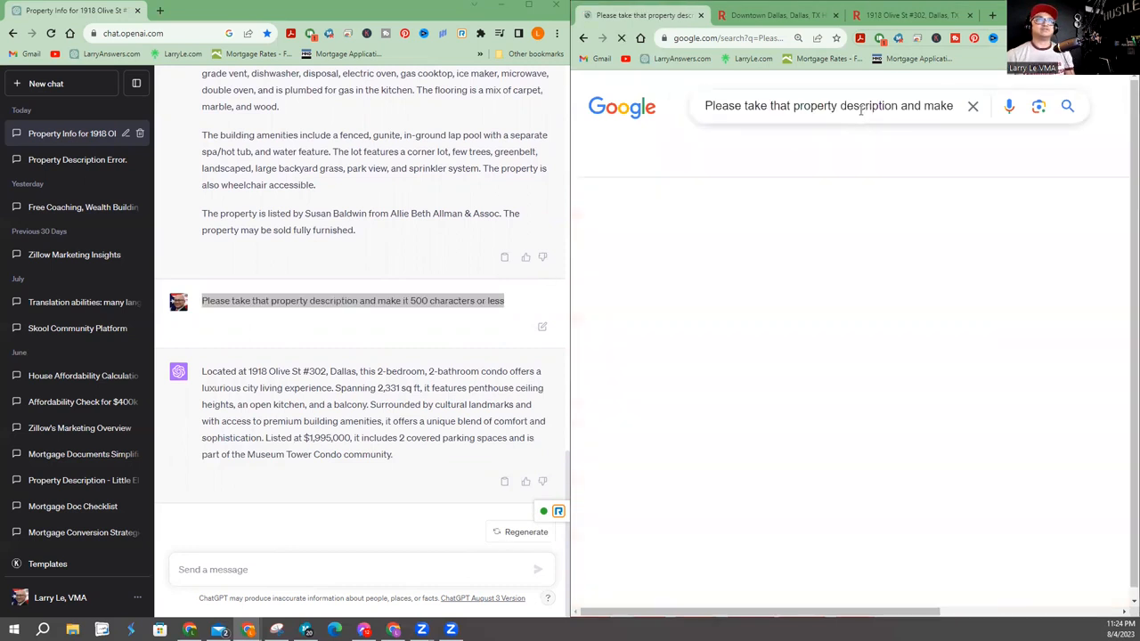
left_click(1066, 106)
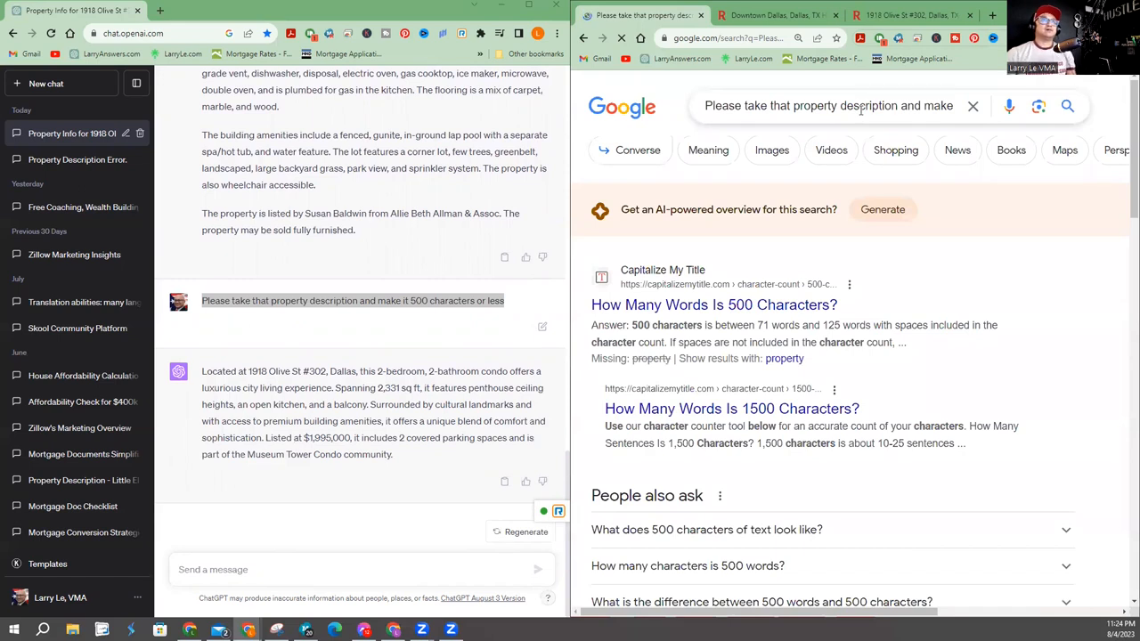
triple_click(828, 105)
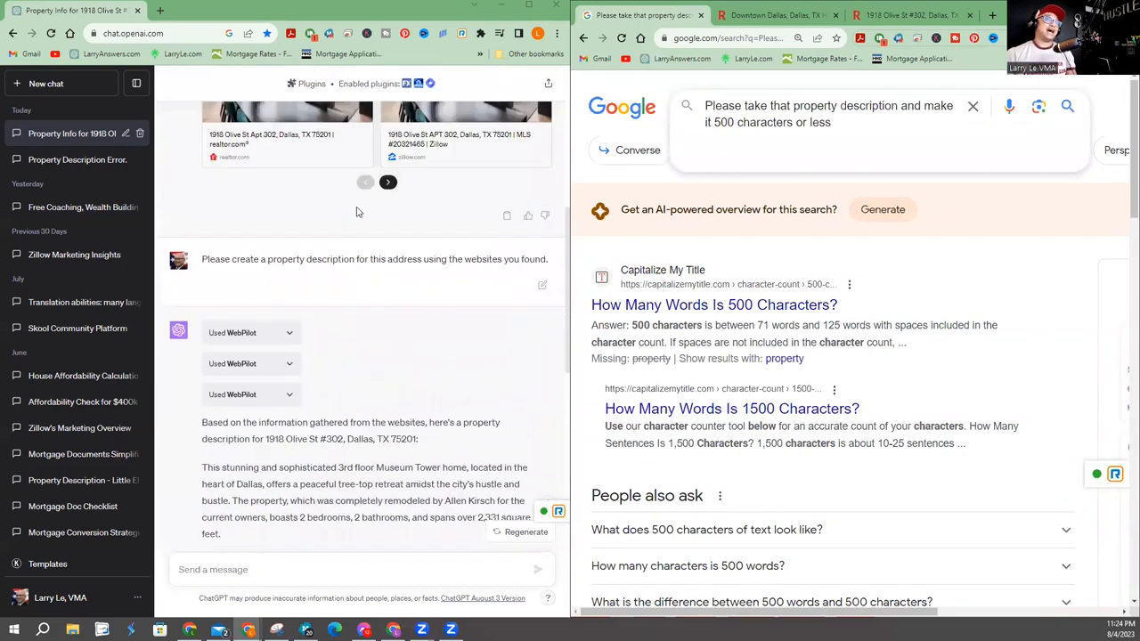
scroll("up", 3)
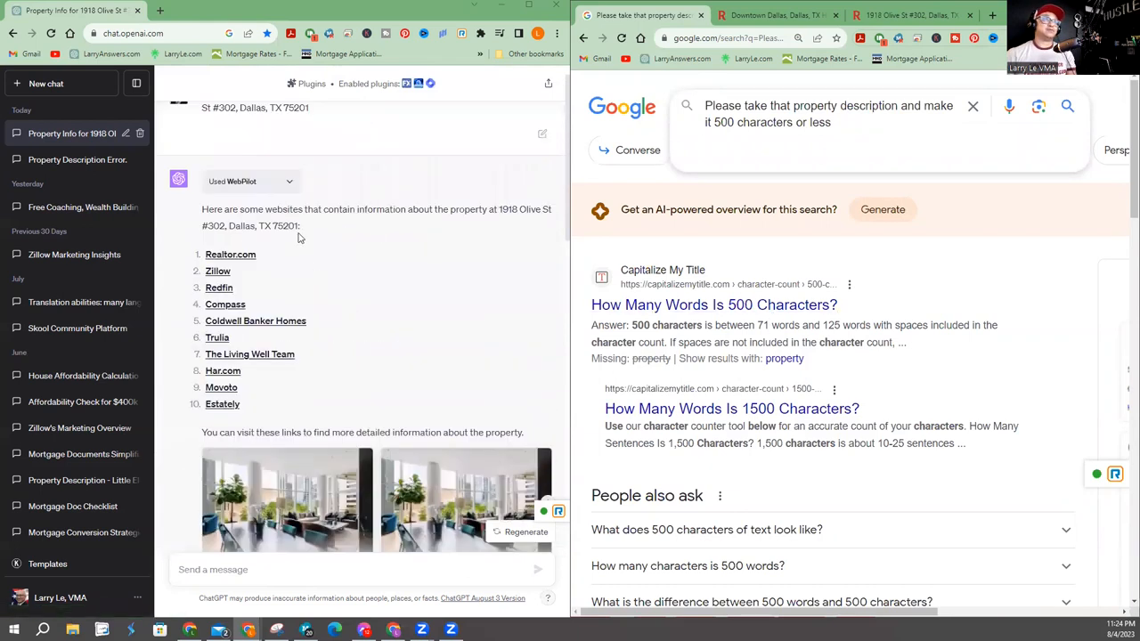
left_click_drag(449, 210, 299, 224)
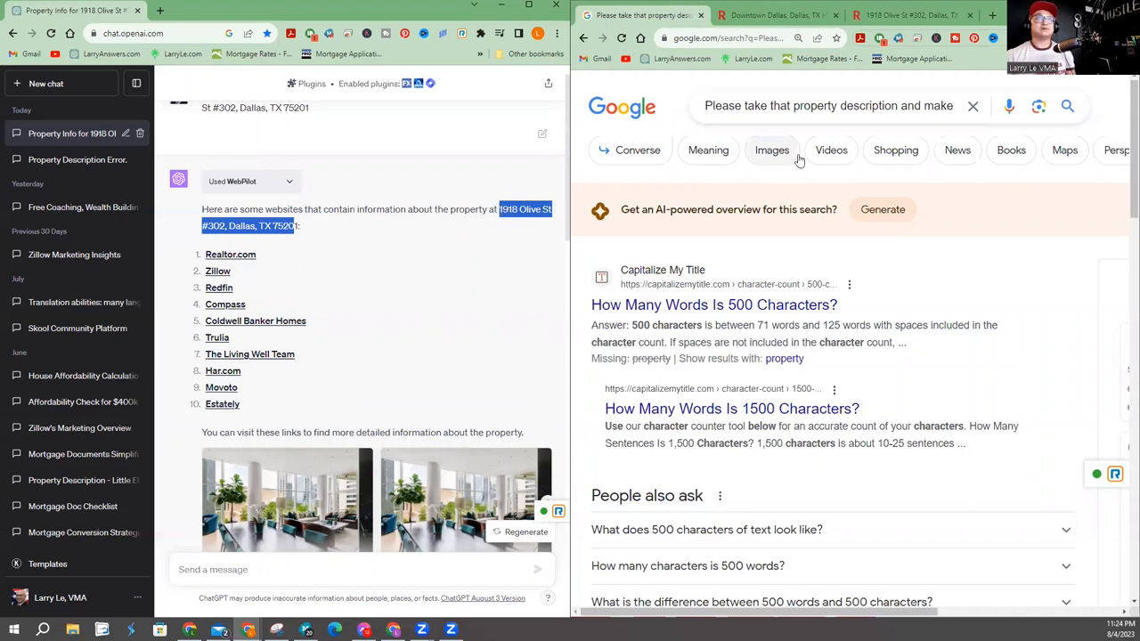
type("it 500 characters or less")
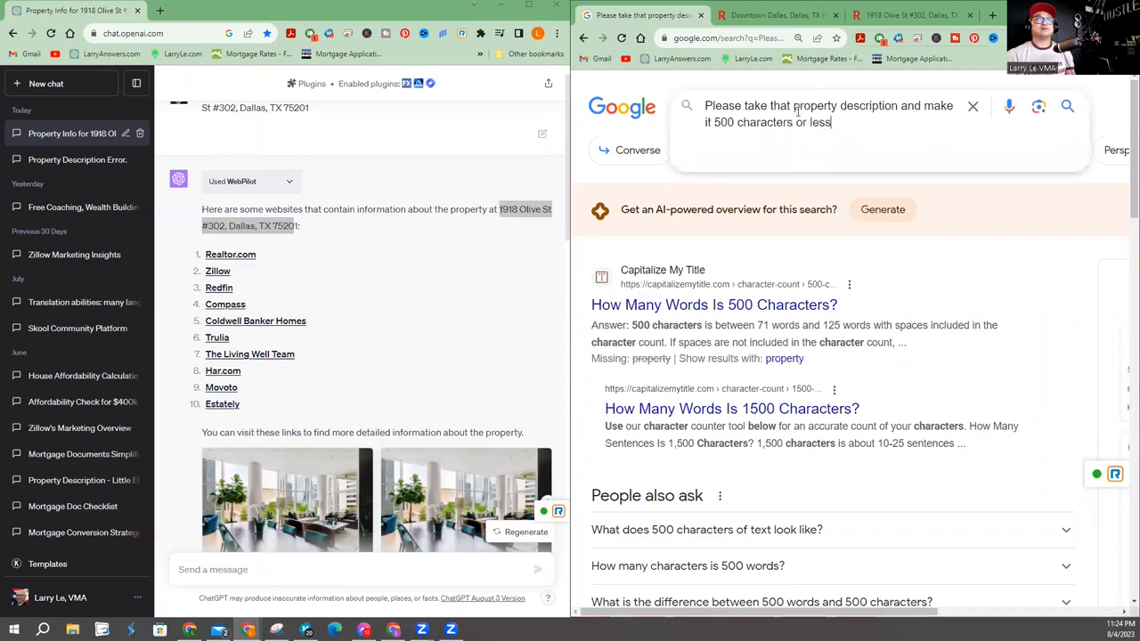
key("Return")
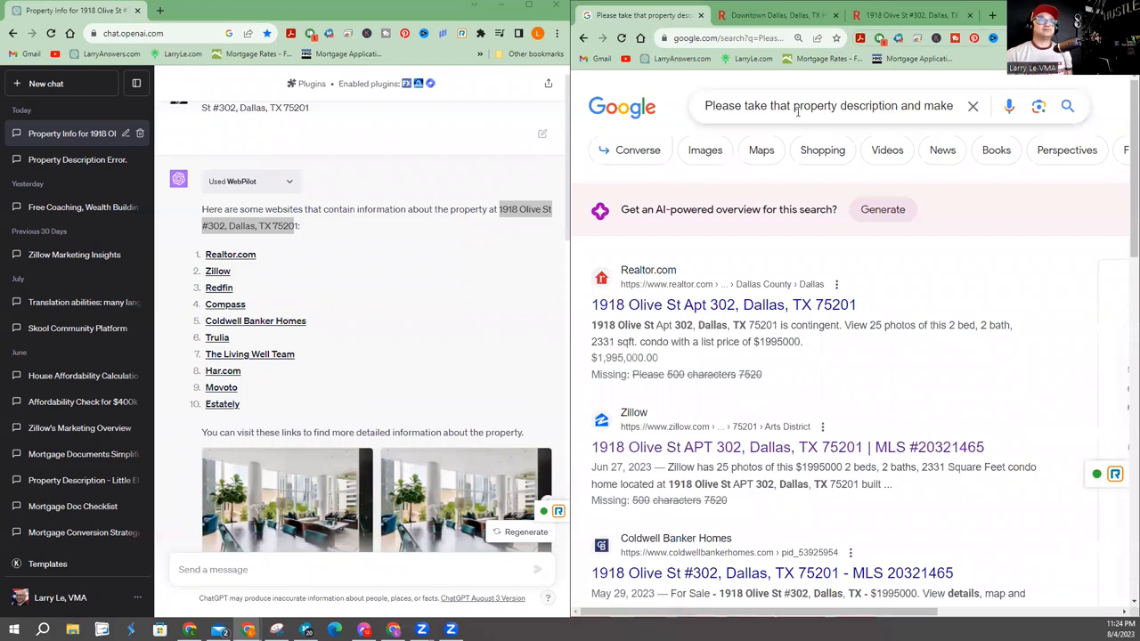
scroll("down", 3)
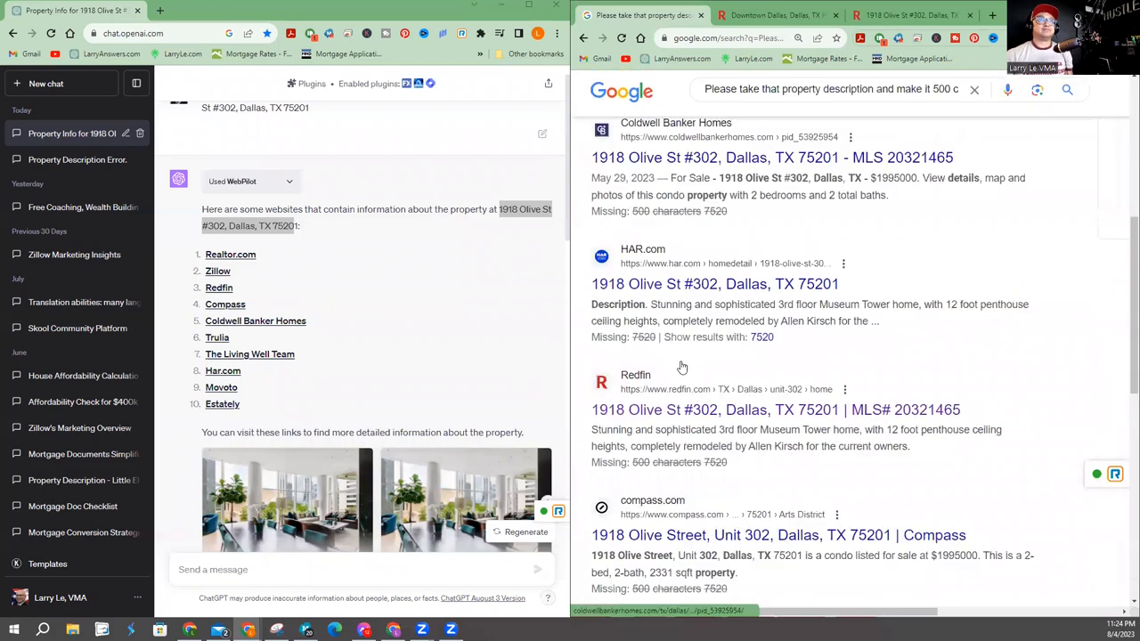
scroll("up", 3)
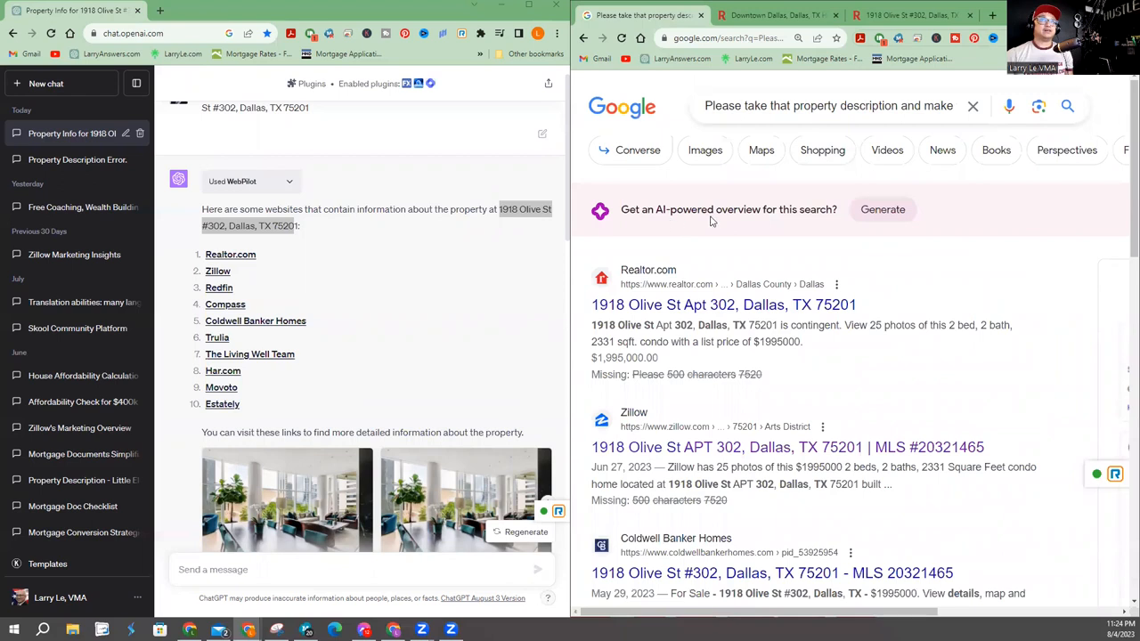
mouse_move(883, 210)
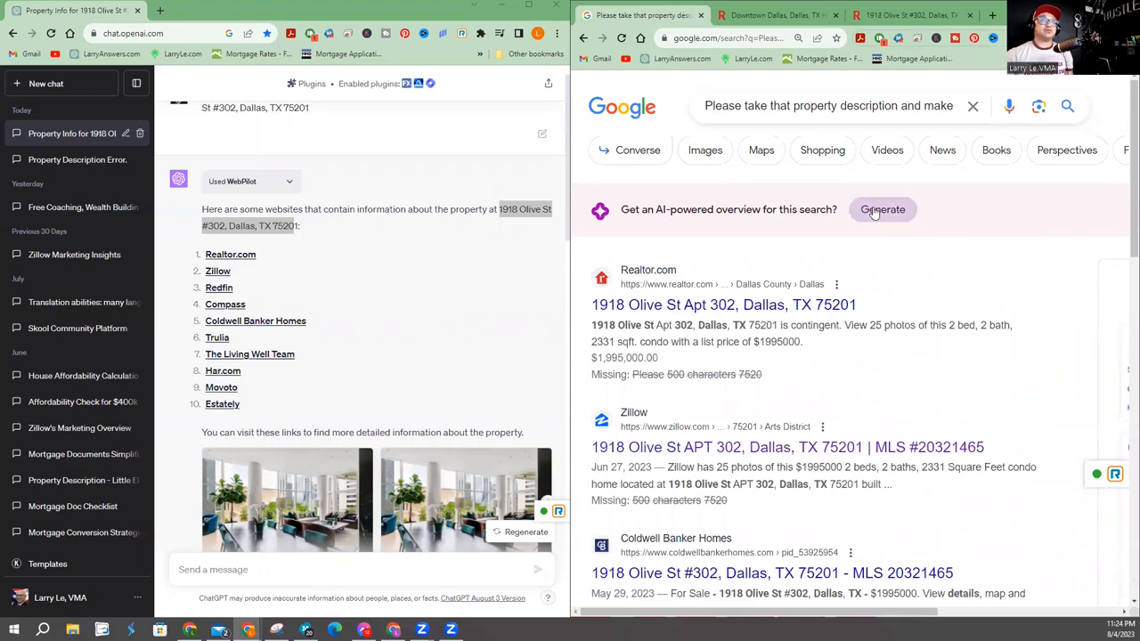
Step: Generate Google's AI overview of the 1918 Olive St #302 condo and highlight its opening text
left_click(883, 210)
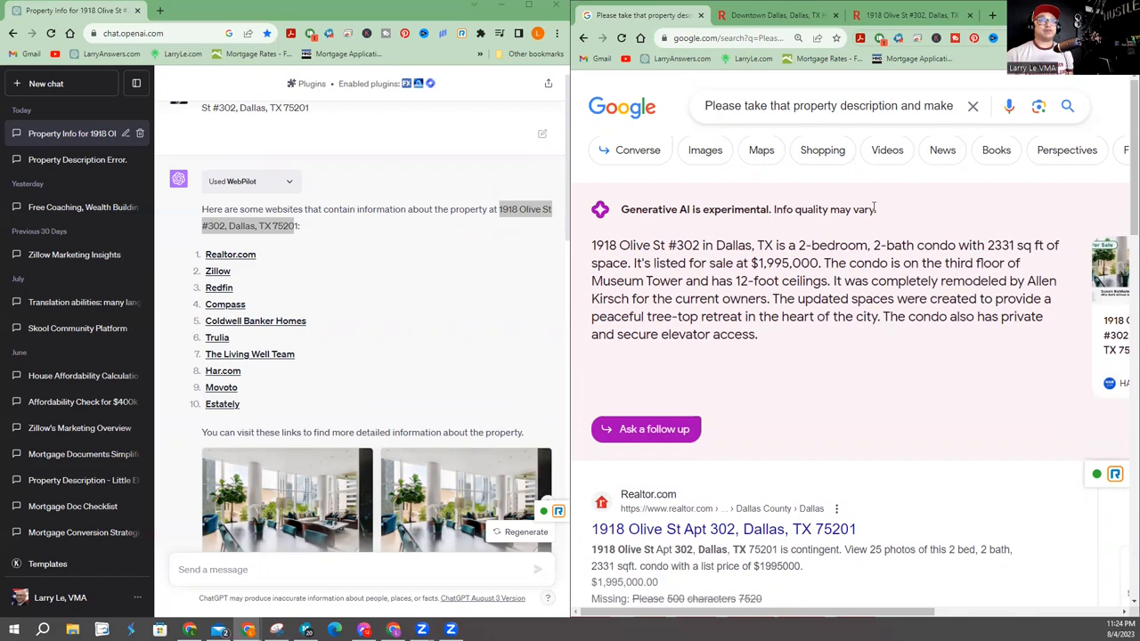
left_click_drag(599, 246, 703, 282)
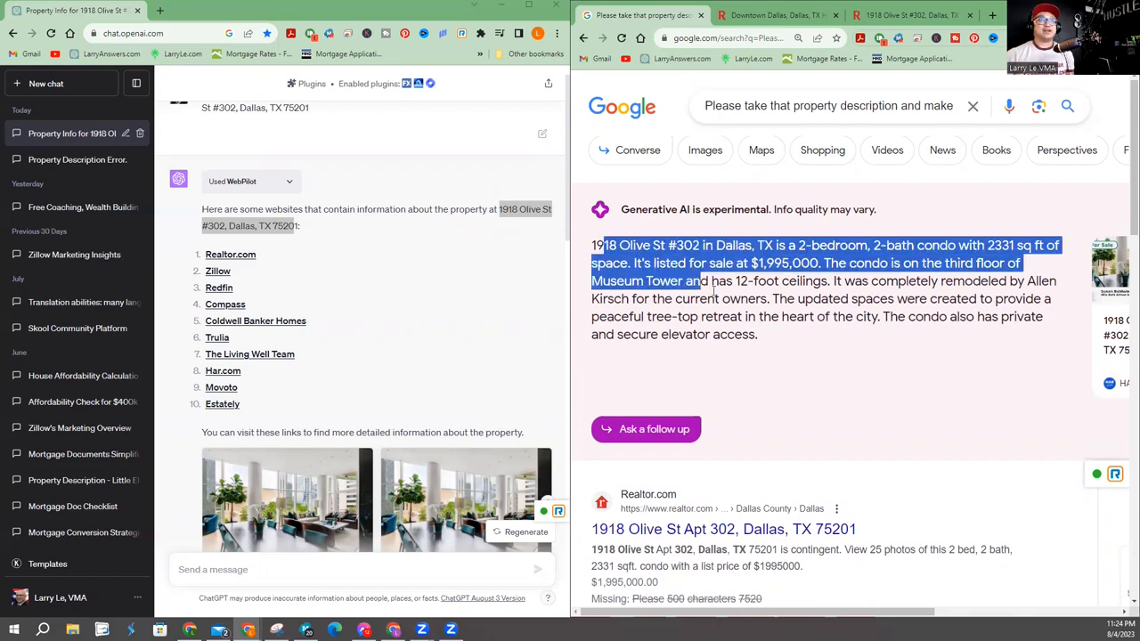